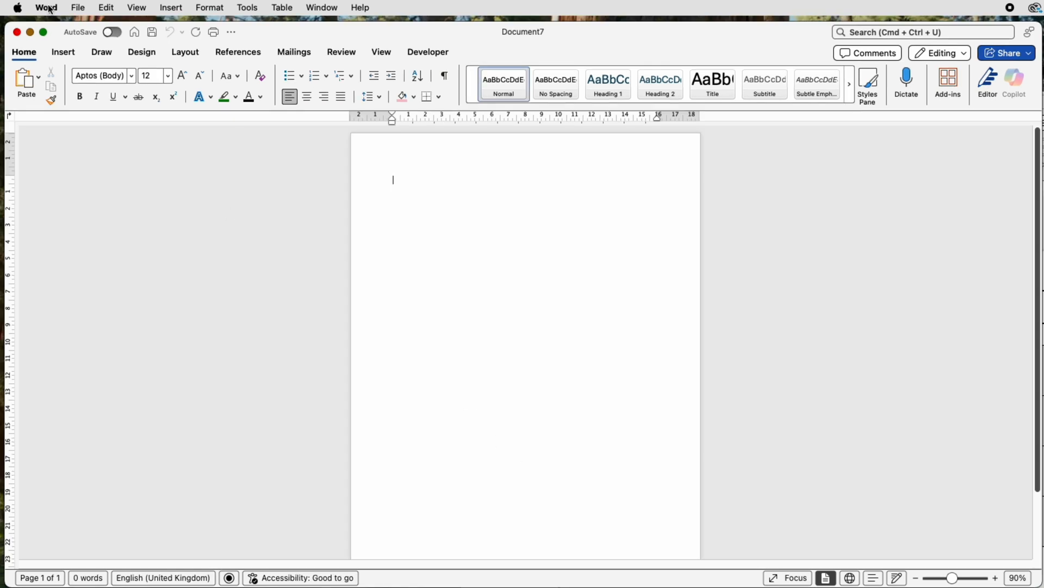
Switch the page to Landscape orientation and apply the Narrow margin preset.
{"action": "left_click", "coordinate": [58, 73]}
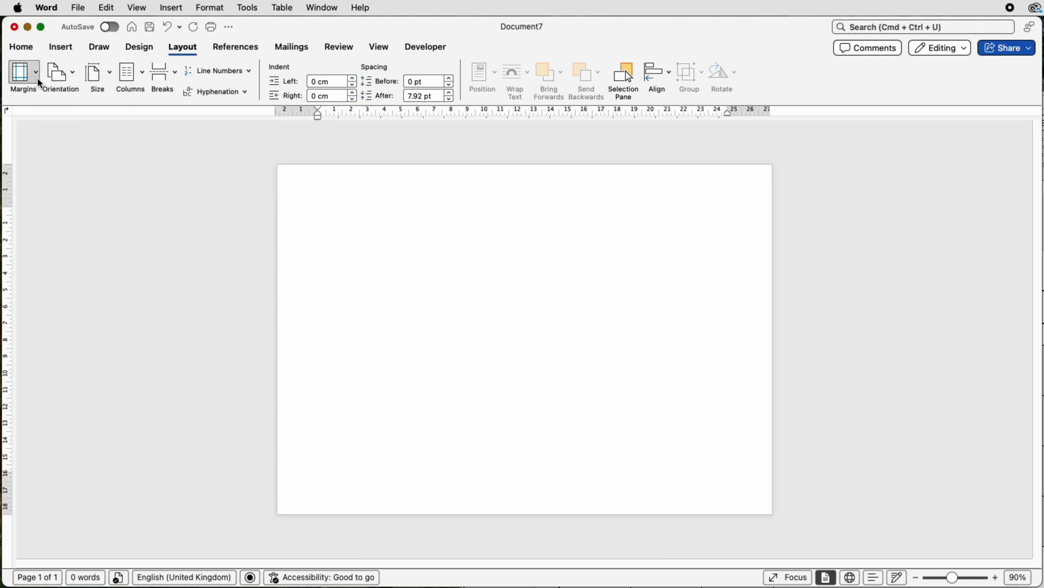
{"action": "left_click", "coordinate": [22, 76]}
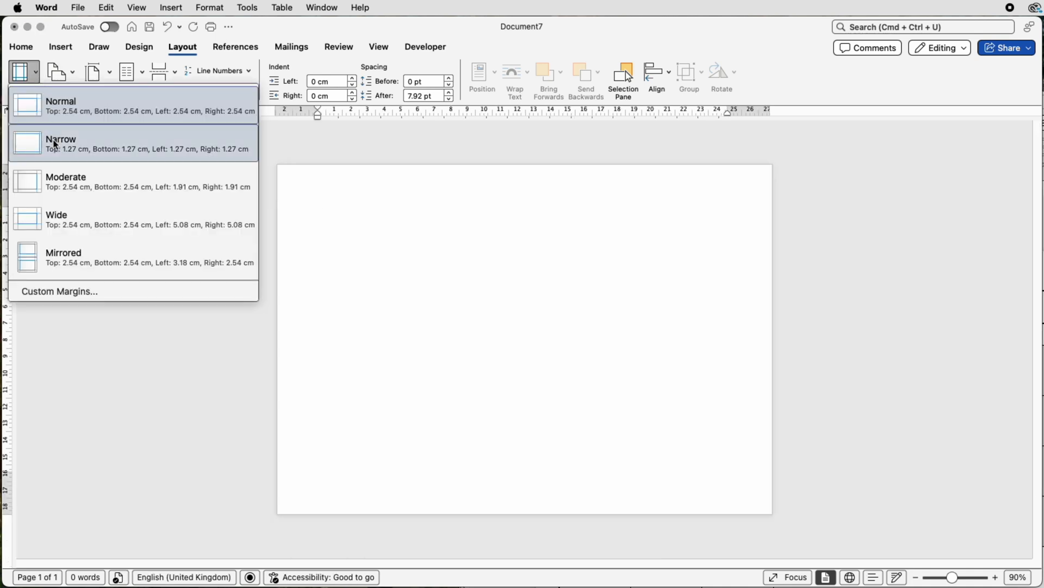
{"action": "left_click", "coordinate": [60, 143]}
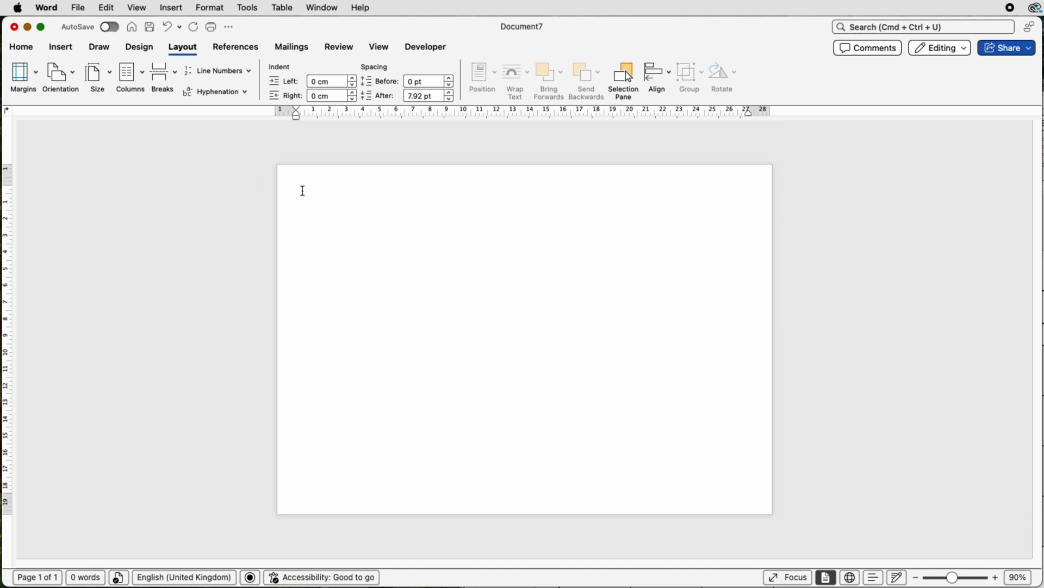
{"action": "left_click", "coordinate": [298, 205]}
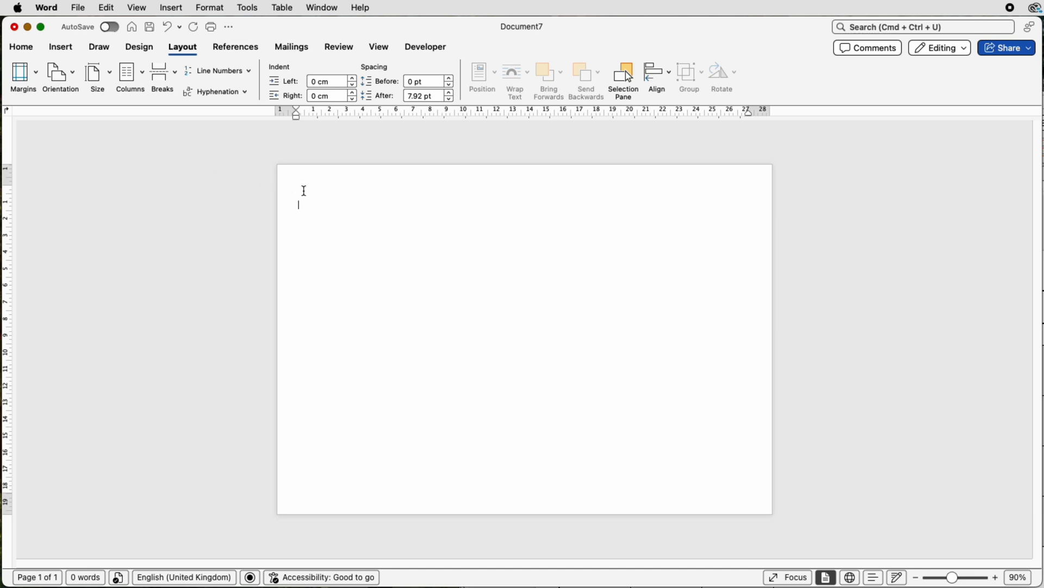
{"action": "left_click", "coordinate": [59, 47]}
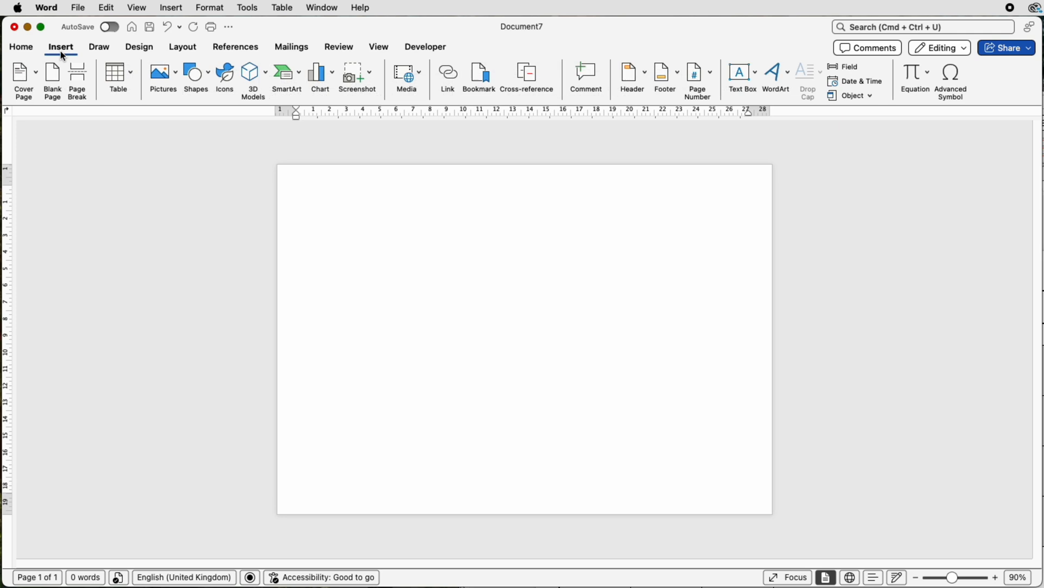
Insert a table of 7 columns and 7 rows via the Insert Table dialog.
{"action": "left_click", "coordinate": [118, 72]}
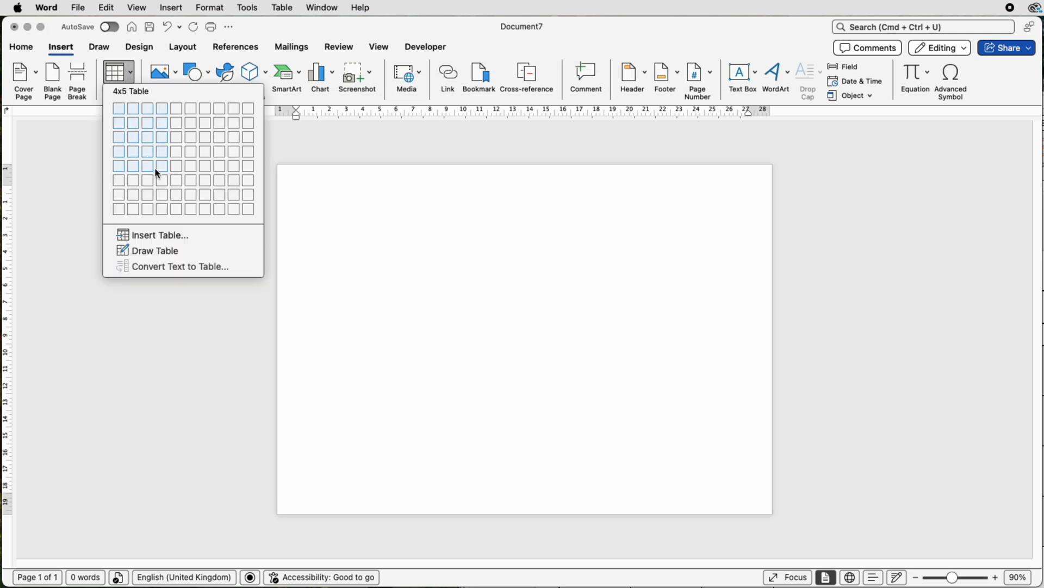
{"action": "left_click", "coordinate": [159, 235]}
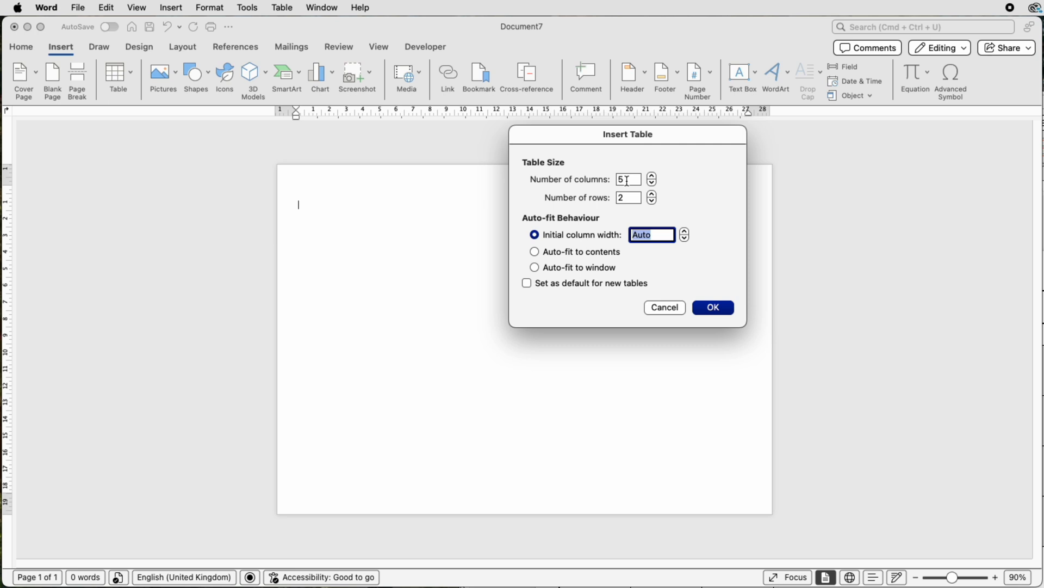
{"action": "mouse_move", "coordinate": [627, 181]}
{"action": "type", "text": "7"}
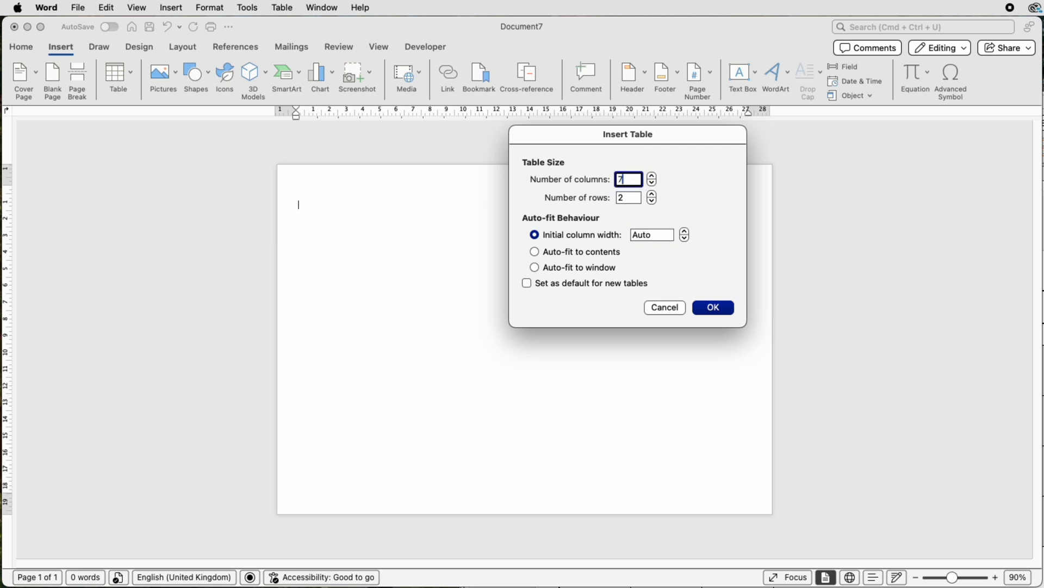
{"action": "left_click", "coordinate": [626, 197]}
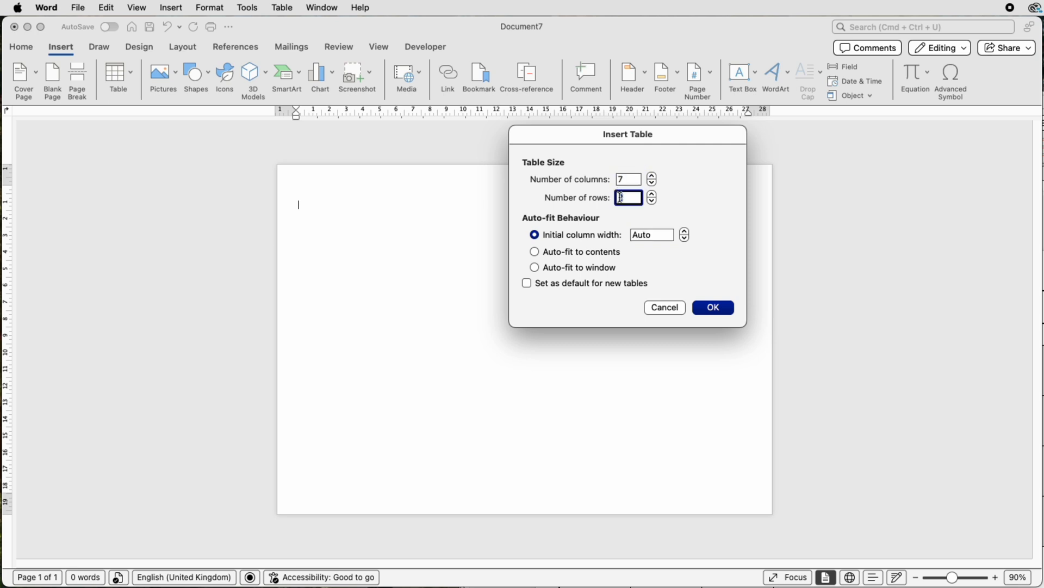
{"action": "type", "text": "7"}
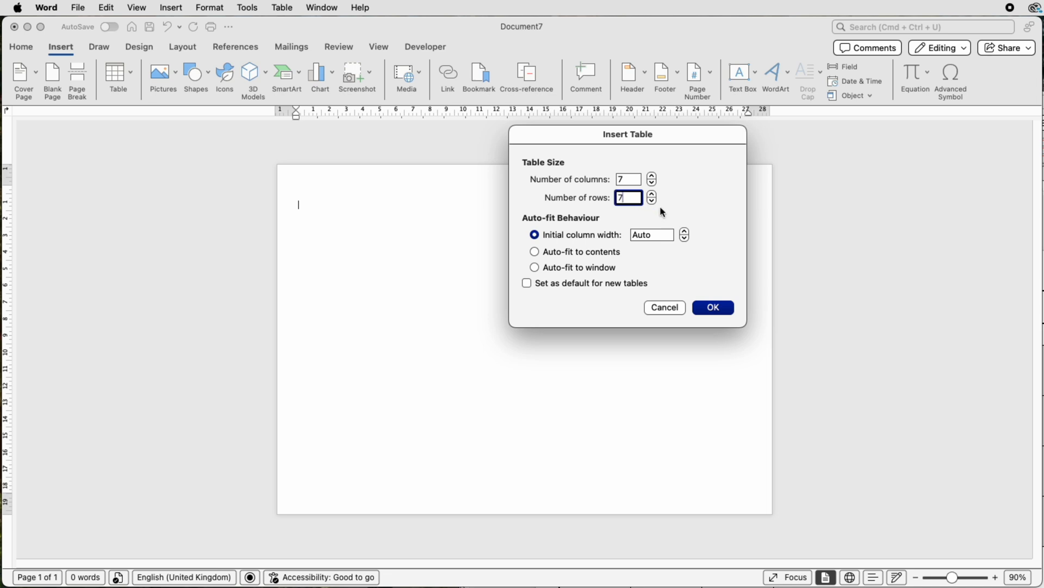
{"action": "left_click", "coordinate": [711, 307]}
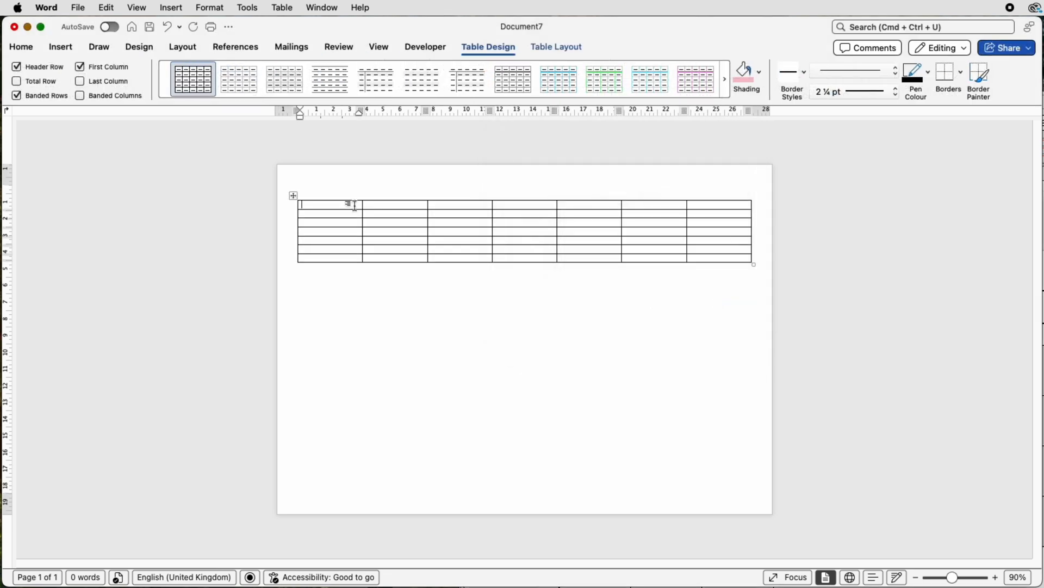
Merge the top row into one cell and enter the title AUGUST.
{"action": "left_click_drag", "start_coordinate": [330, 204], "coordinate": [406, 205]}
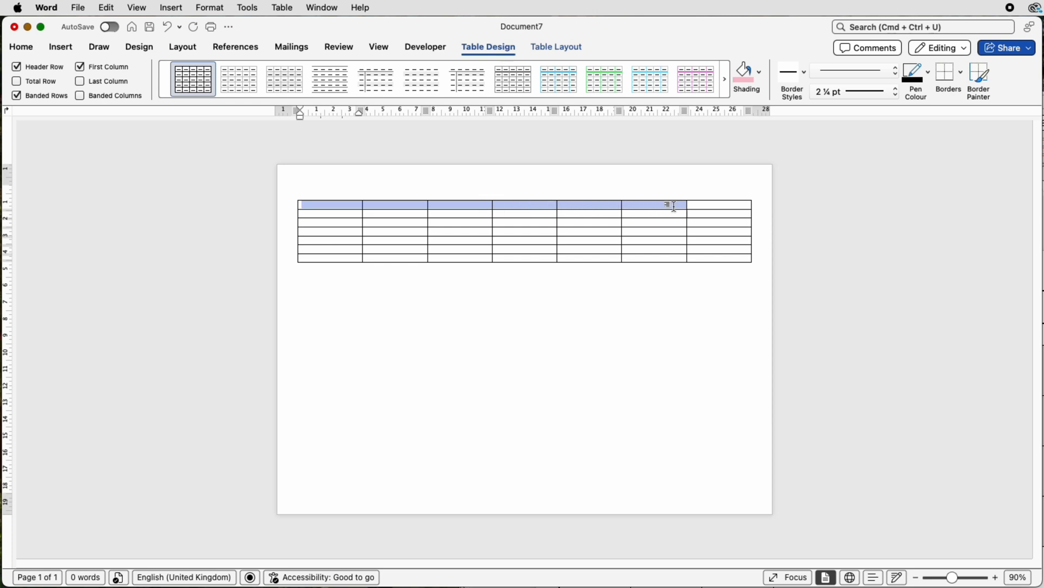
{"action": "left_click", "coordinate": [559, 79]}
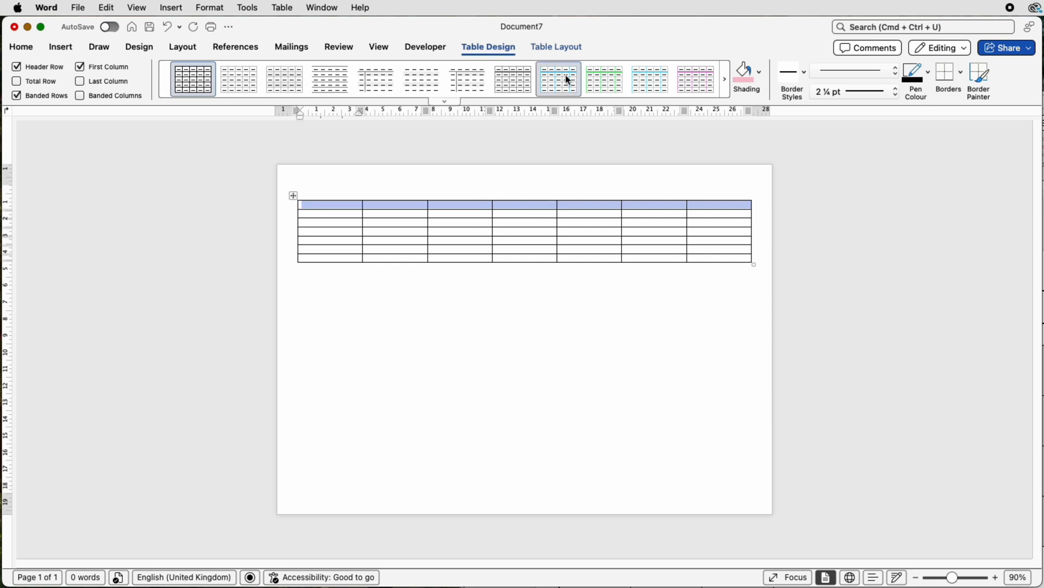
{"action": "left_click", "coordinate": [556, 46]}
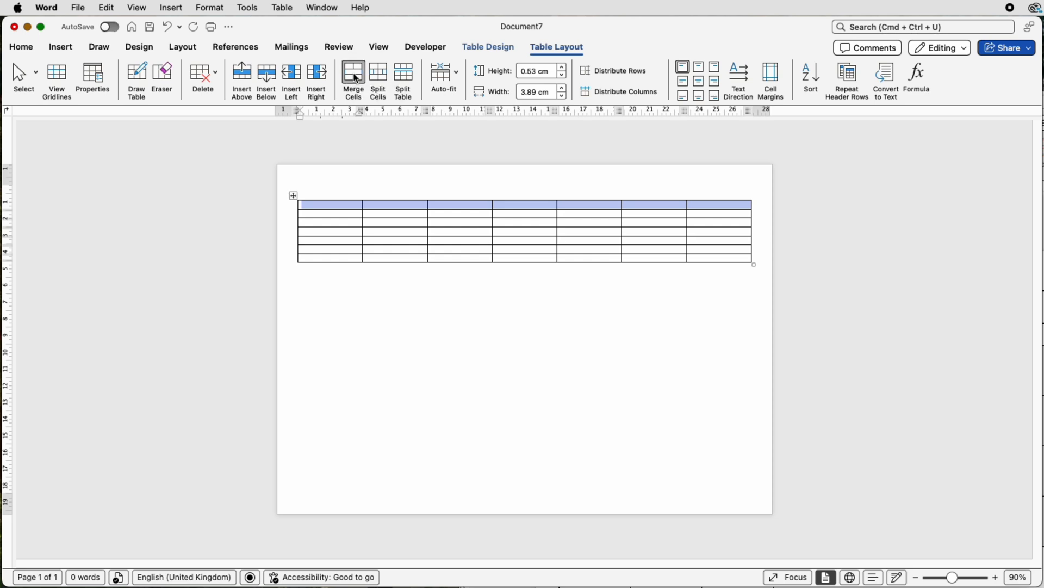
{"action": "left_click", "coordinate": [353, 79]}
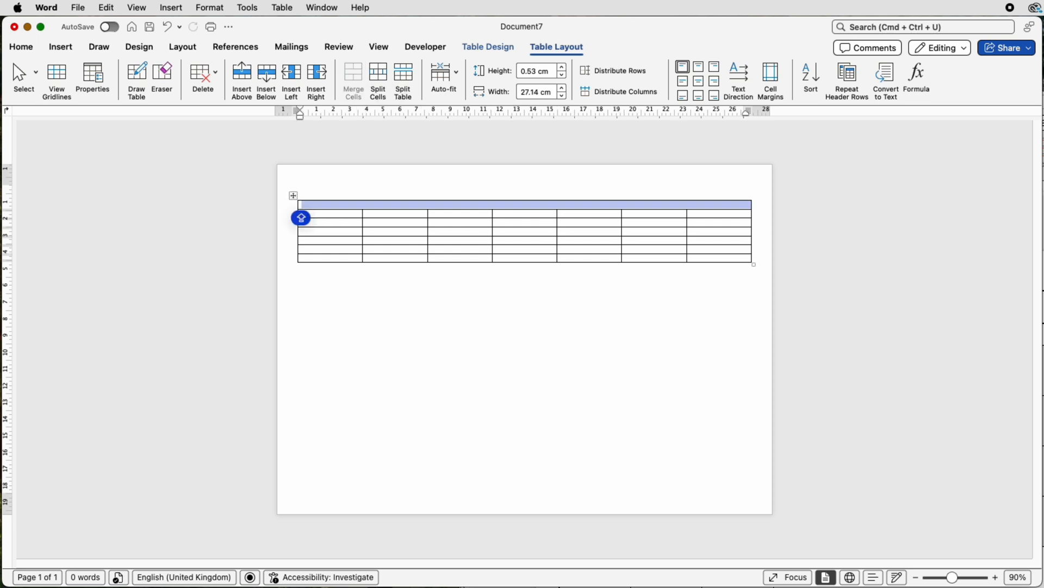
{"action": "type", "text": "AUGUST"}
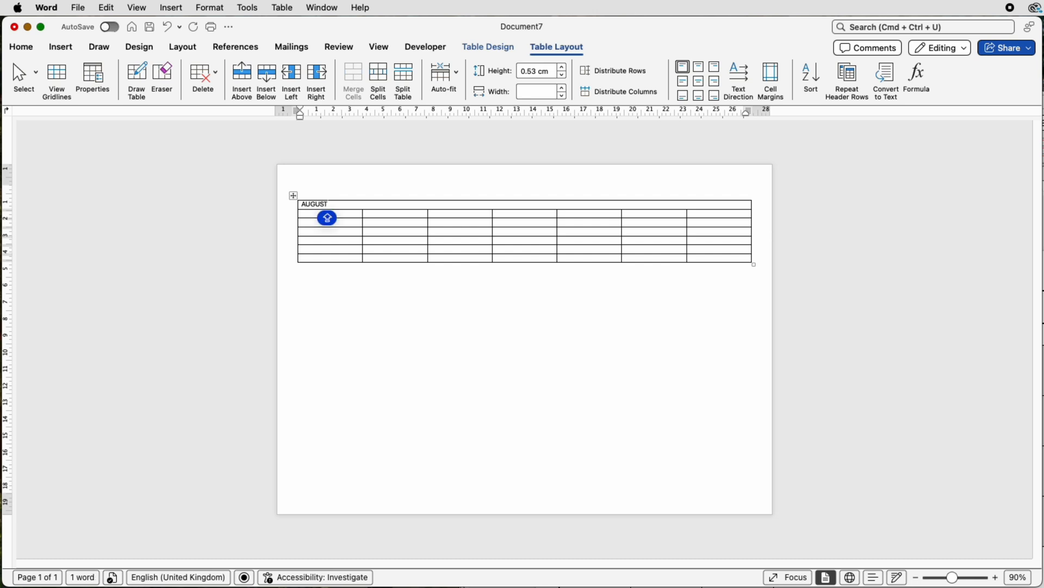
Centre the AUGUST title and enlarge its font to 26.
{"action": "left_click", "coordinate": [324, 204]}
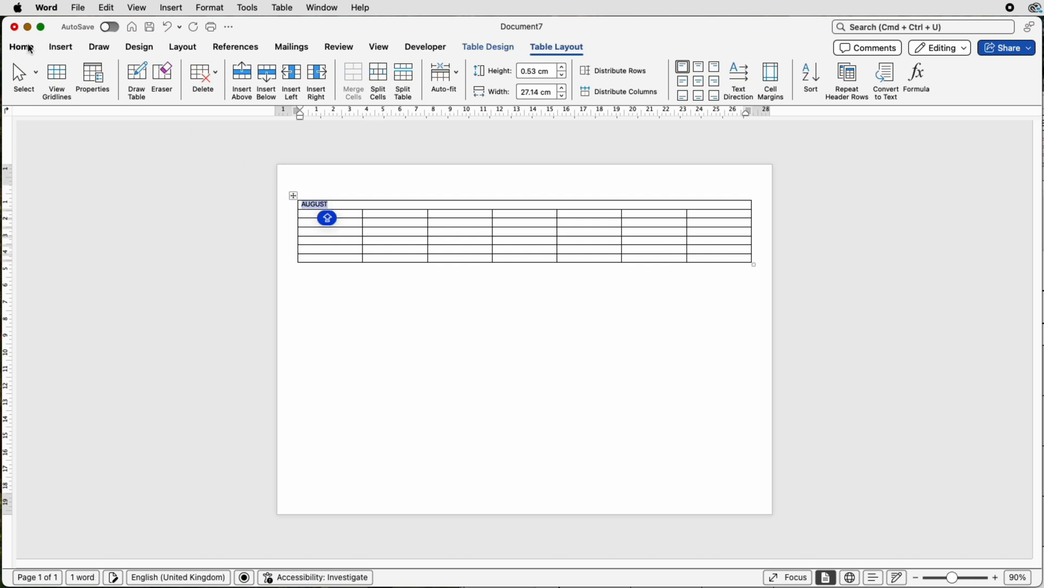
{"action": "left_click", "coordinate": [21, 47]}
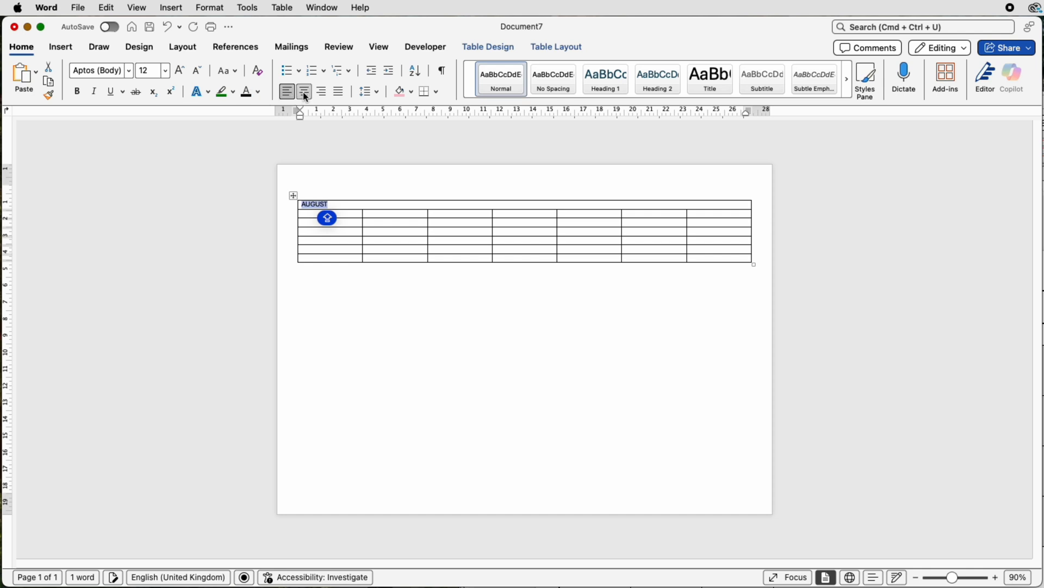
{"action": "left_click", "coordinate": [304, 92]}
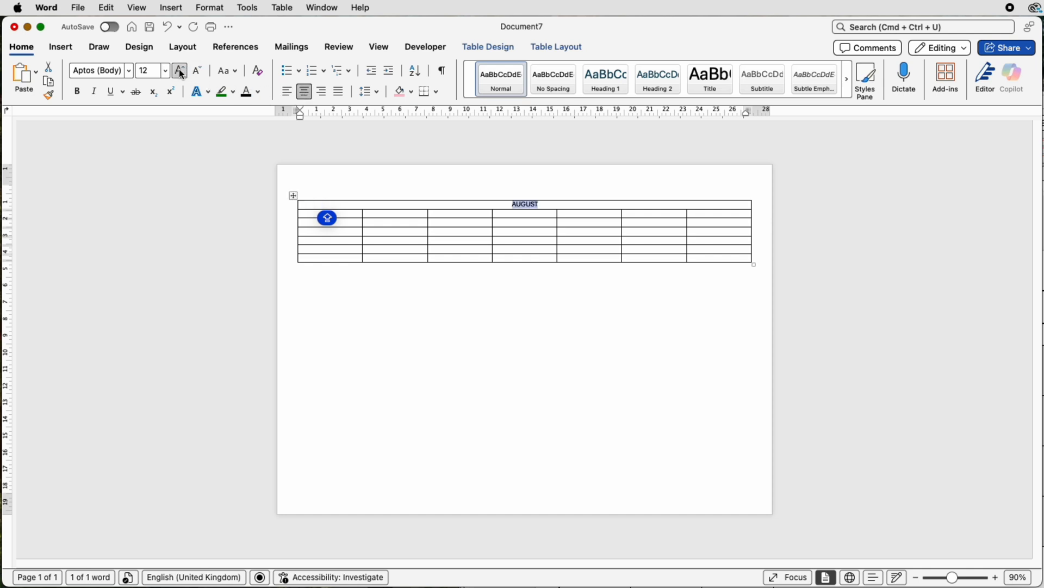
{"action": "left_click", "coordinate": [180, 70]}
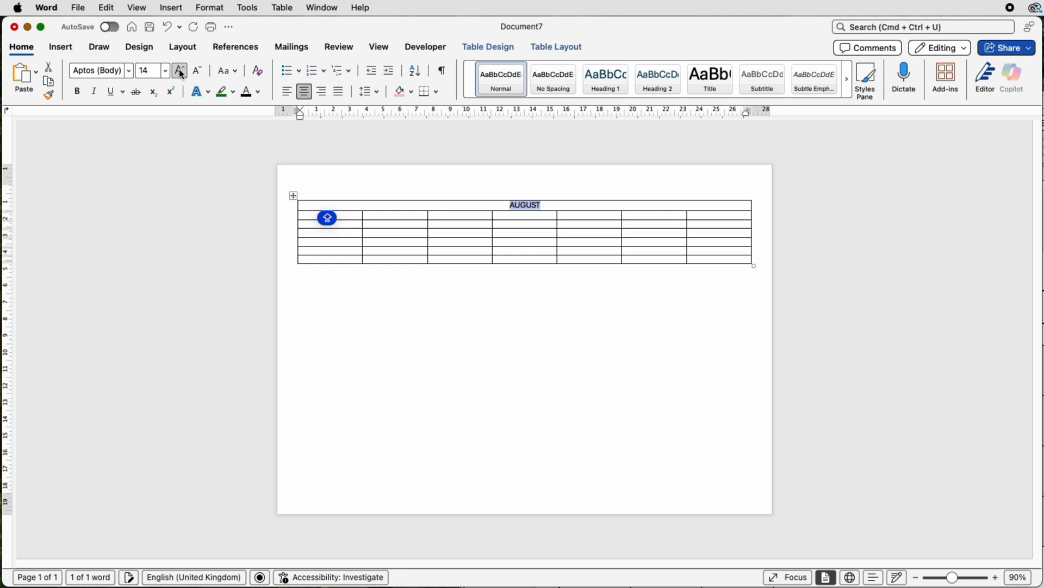
{"action": "left_click", "coordinate": [180, 70]}
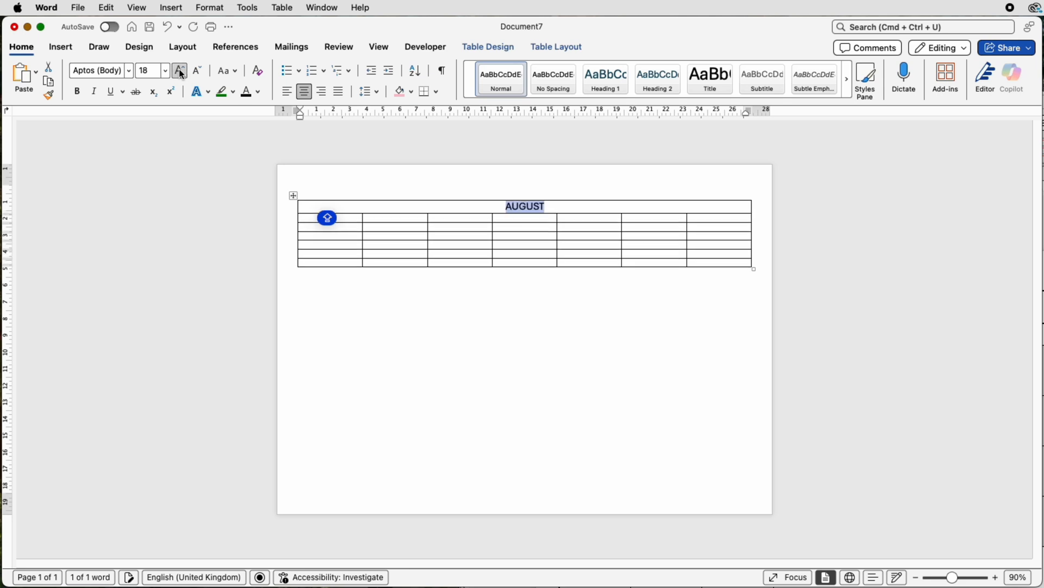
{"action": "left_click", "coordinate": [179, 70]}
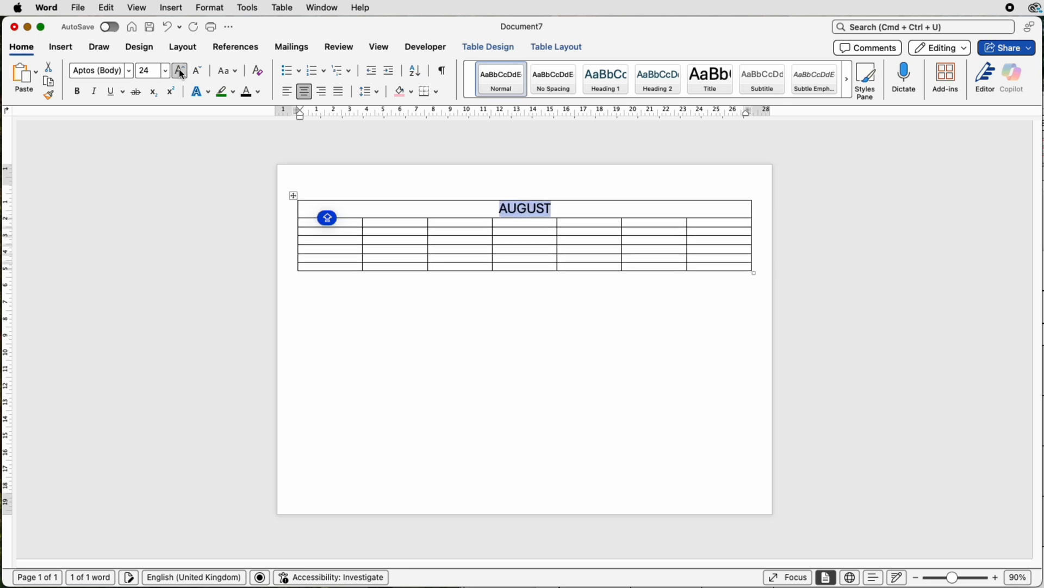
{"action": "left_click", "coordinate": [179, 70]}
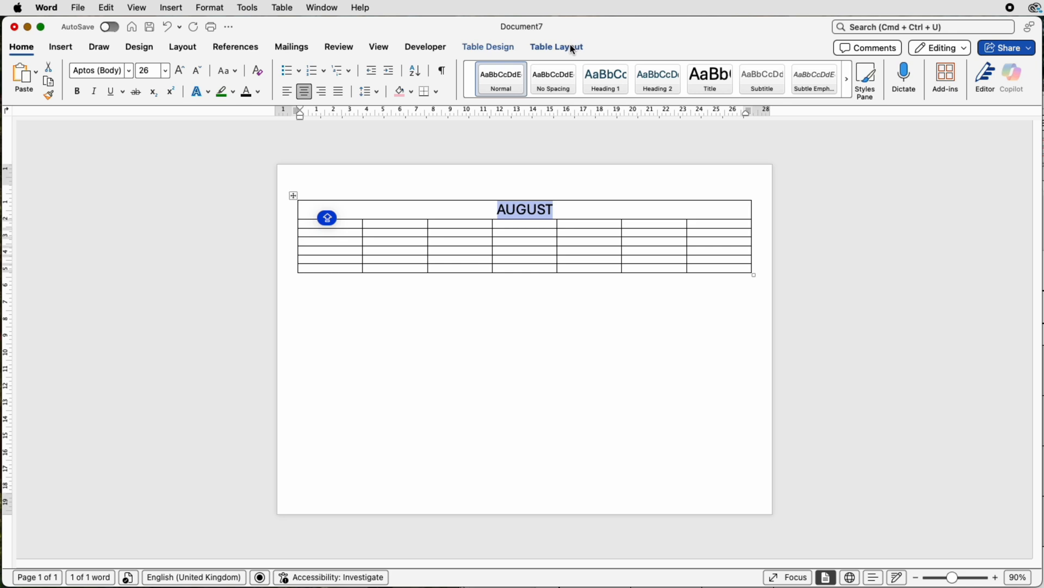
Centre AUGUST vertically in its cell and raise the title row height to about 1.3 cm.
{"action": "left_click", "coordinate": [556, 47]}
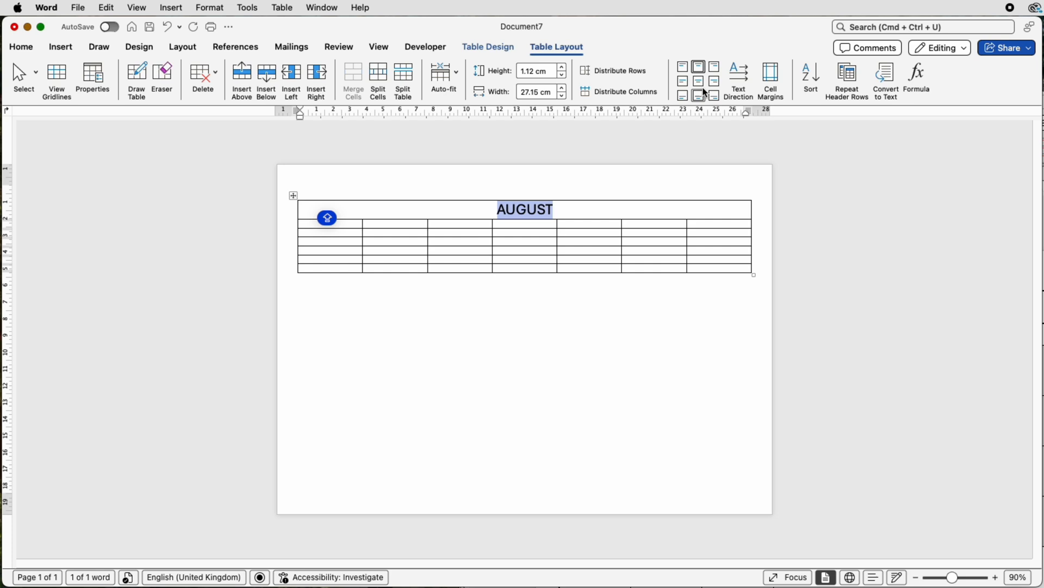
{"action": "mouse_move", "coordinate": [698, 81]}
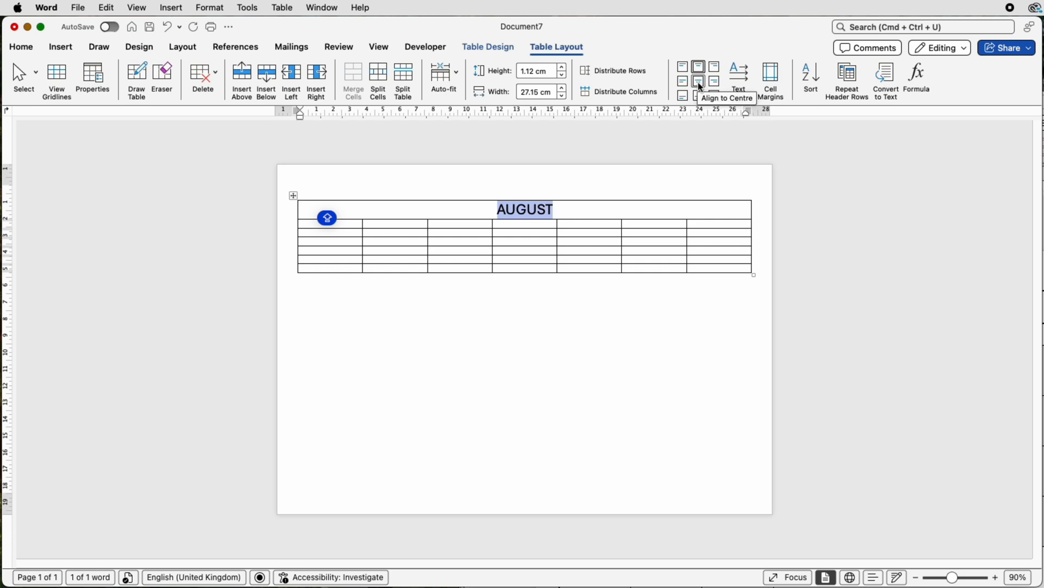
{"action": "left_click", "coordinate": [699, 81]}
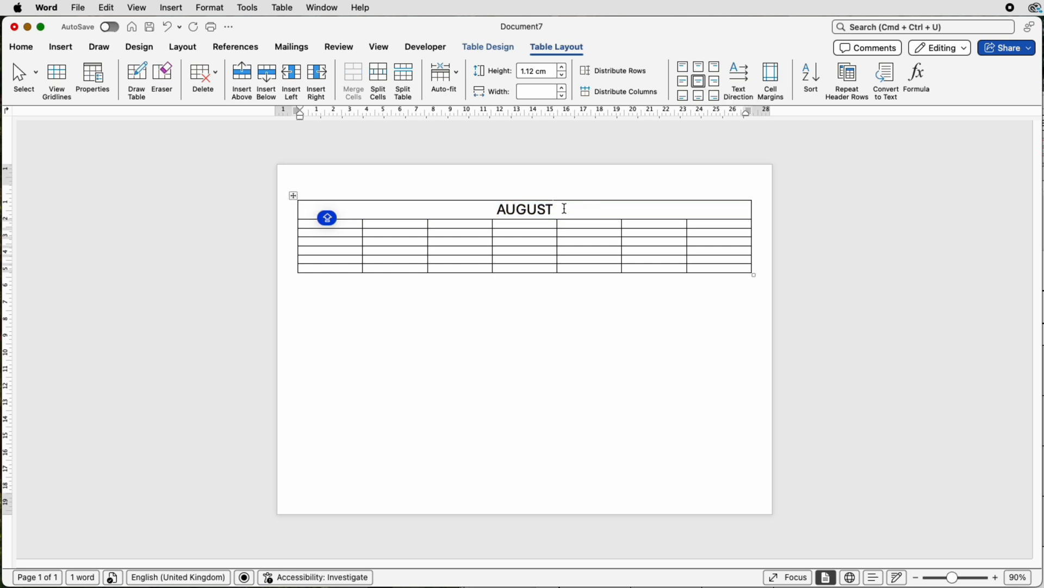
{"action": "mouse_move", "coordinate": [576, 55]}
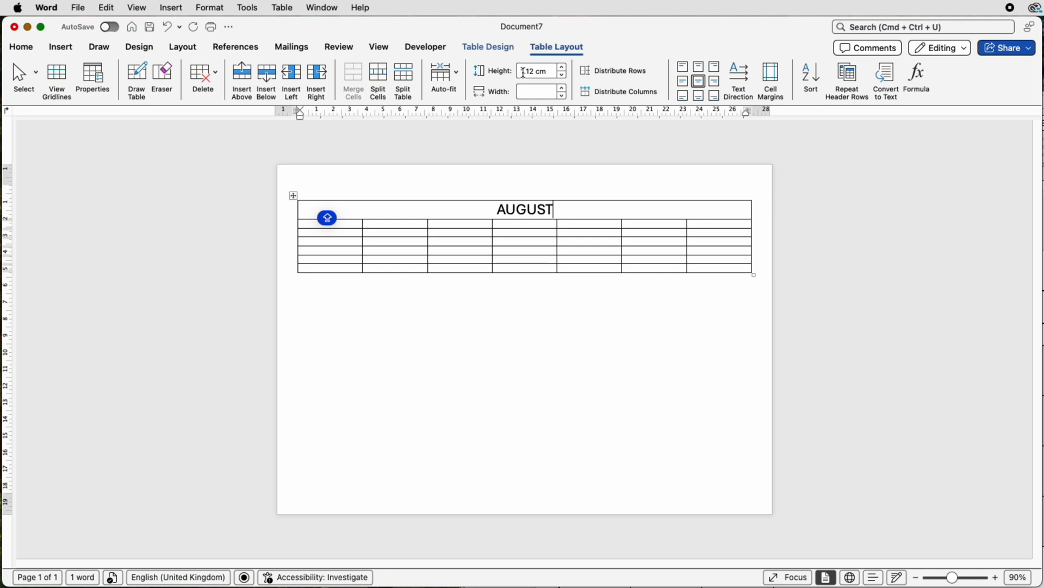
{"action": "left_click", "coordinate": [561, 67]}
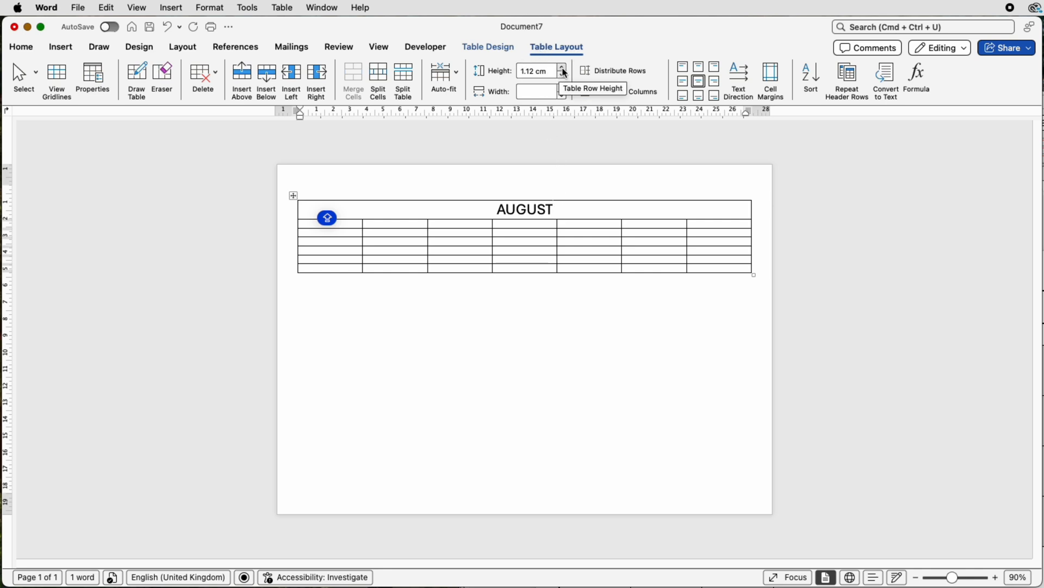
{"action": "left_click", "coordinate": [563, 68]}
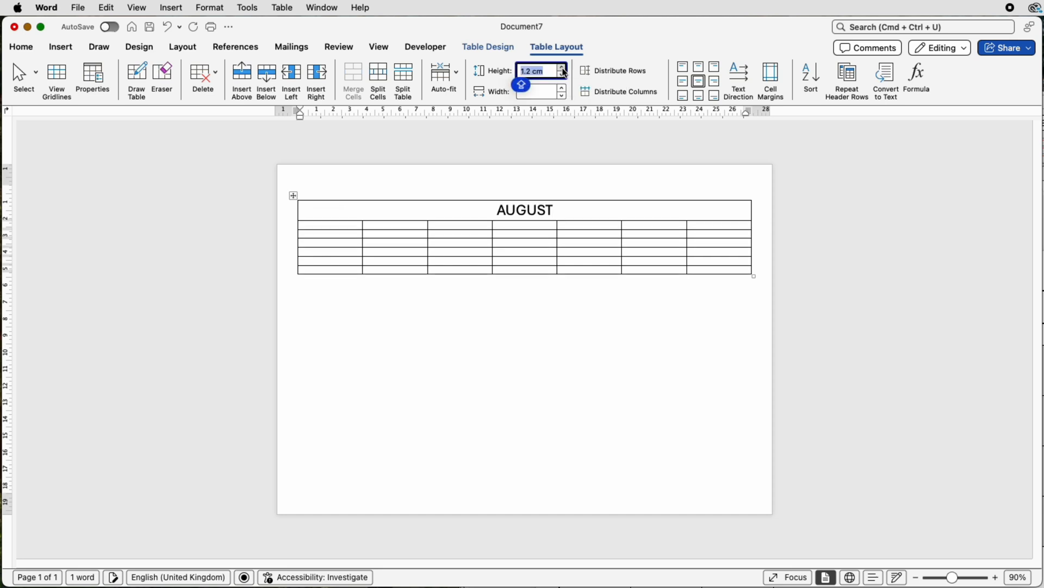
{"action": "left_click", "coordinate": [562, 68]}
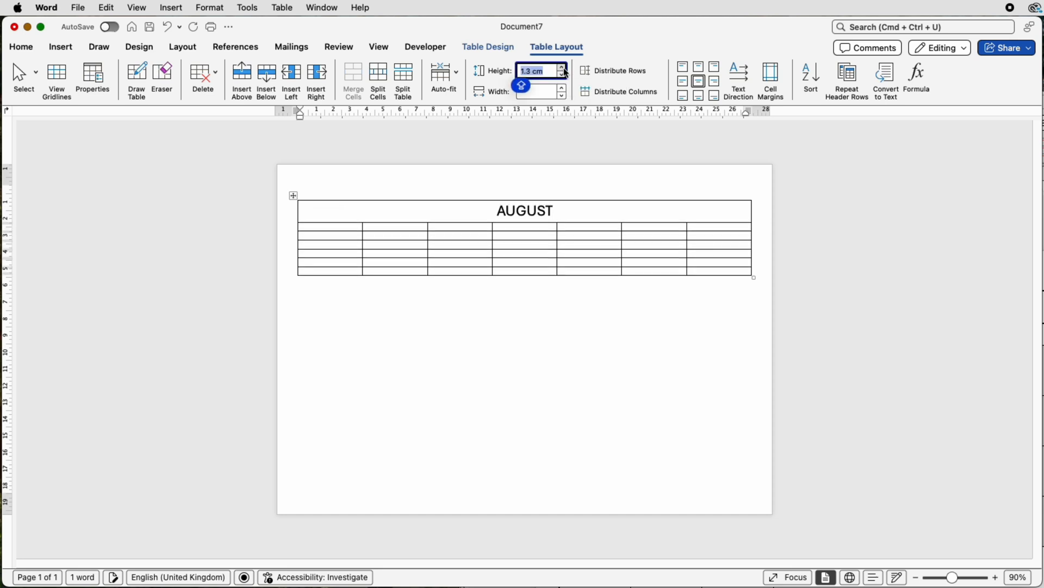
{"action": "left_click", "coordinate": [563, 68]}
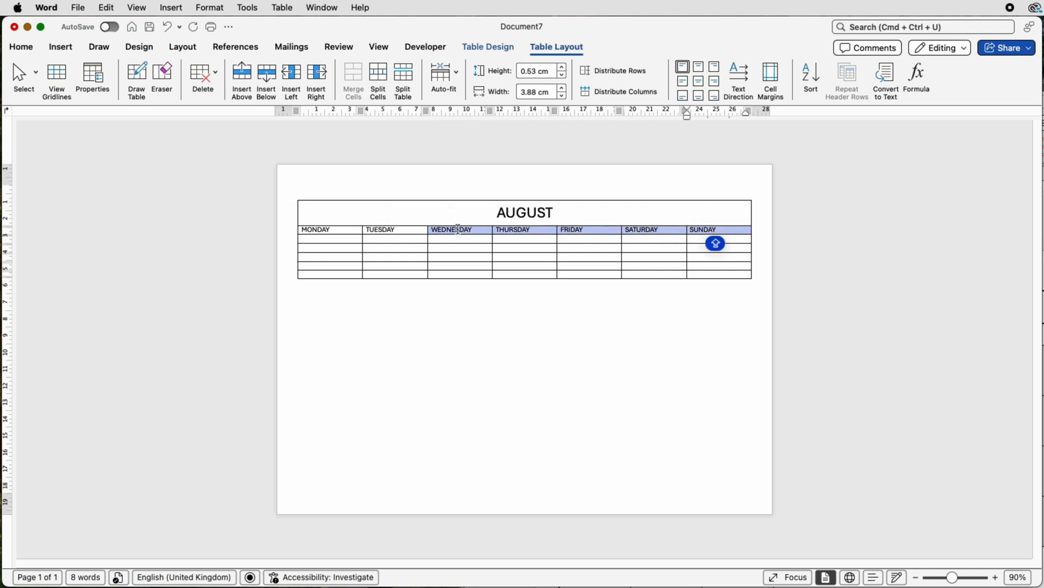
Centre the weekday names, raise their row to about 1 cm and enlarge their font.
{"action": "left_click", "coordinate": [625, 91]}
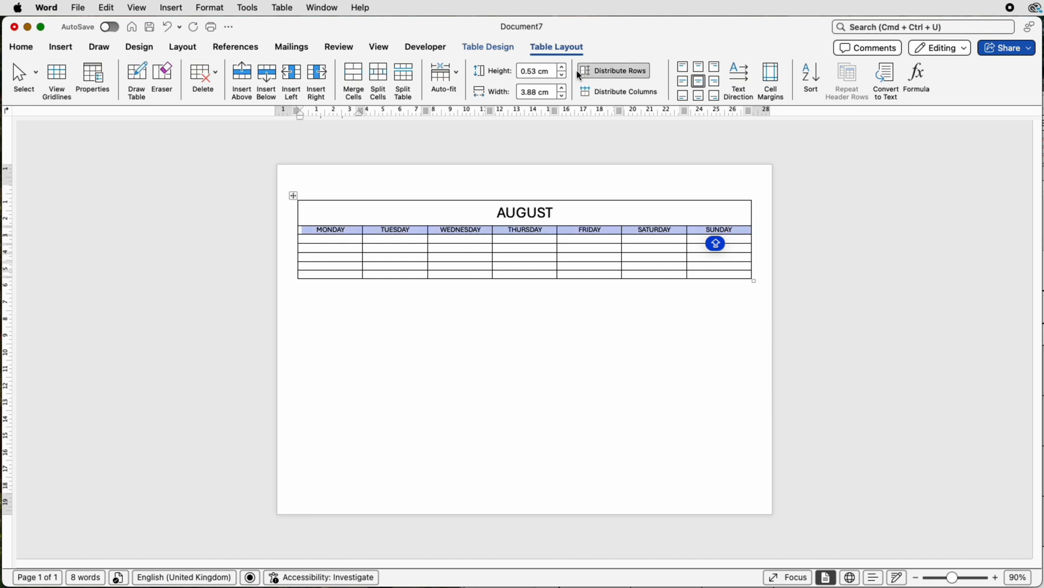
{"action": "left_click", "coordinate": [561, 68]}
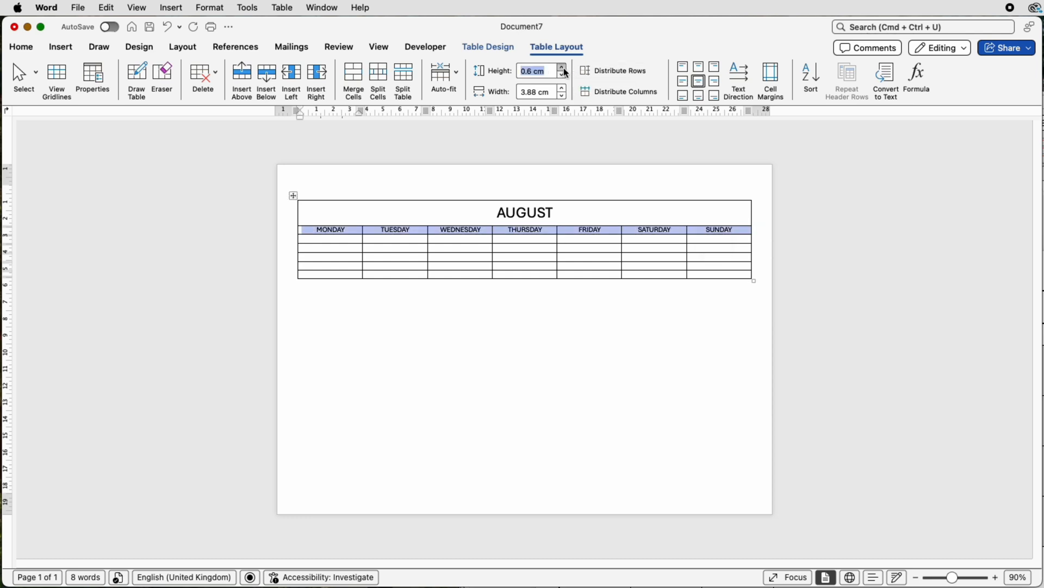
{"action": "left_click", "coordinate": [562, 67]}
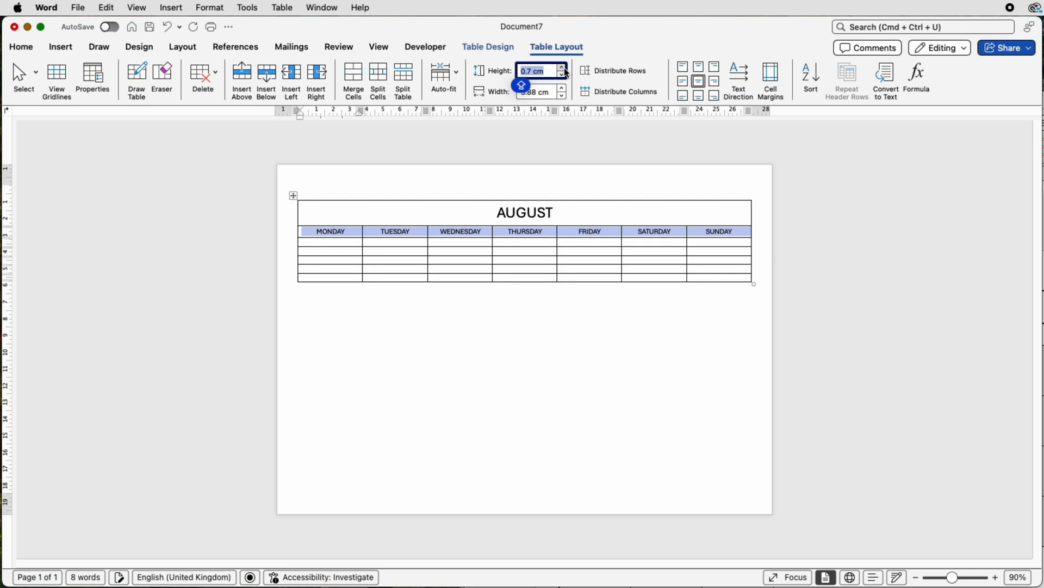
{"action": "left_click", "coordinate": [562, 67]}
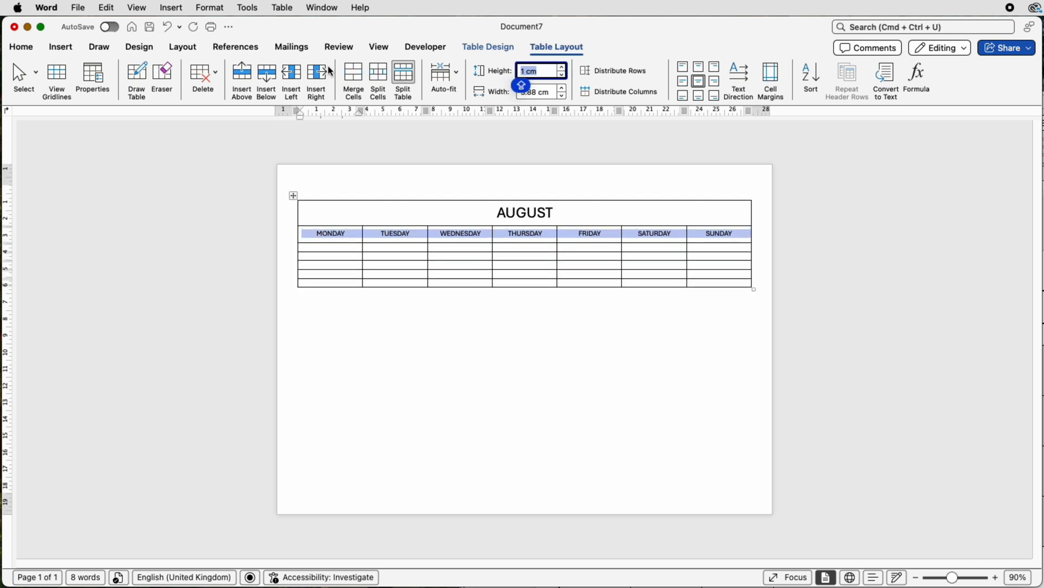
{"action": "left_click", "coordinate": [20, 47]}
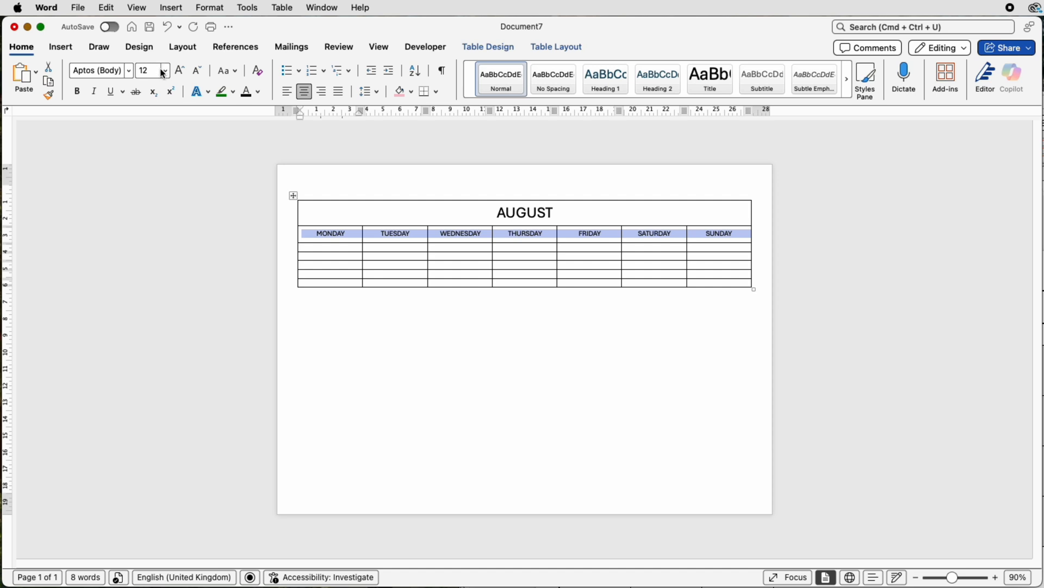
{"action": "left_click", "coordinate": [178, 70]}
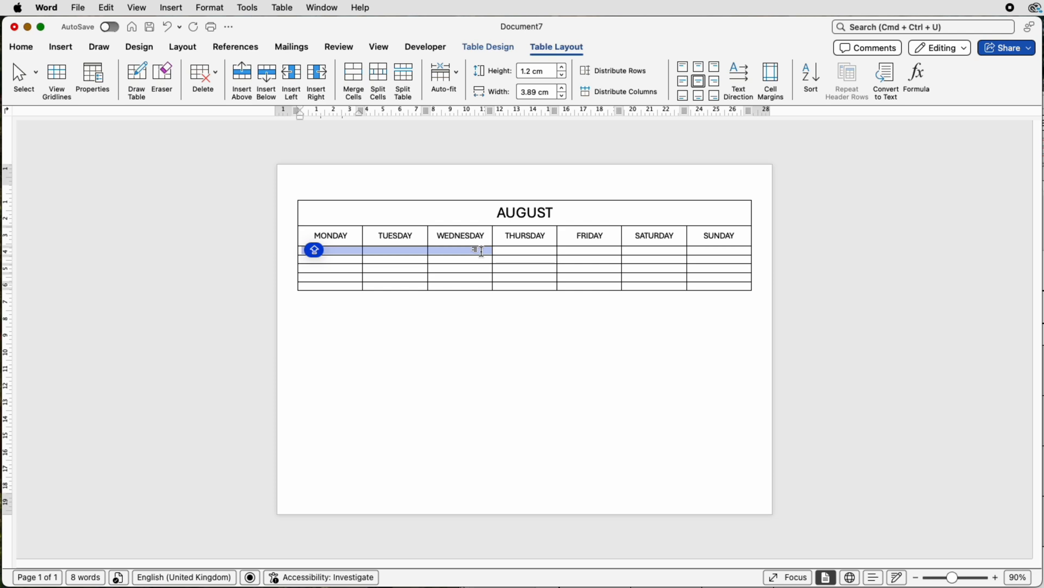
{"action": "left_click_drag", "start_coordinate": [480, 250], "coordinate": [703, 274]}
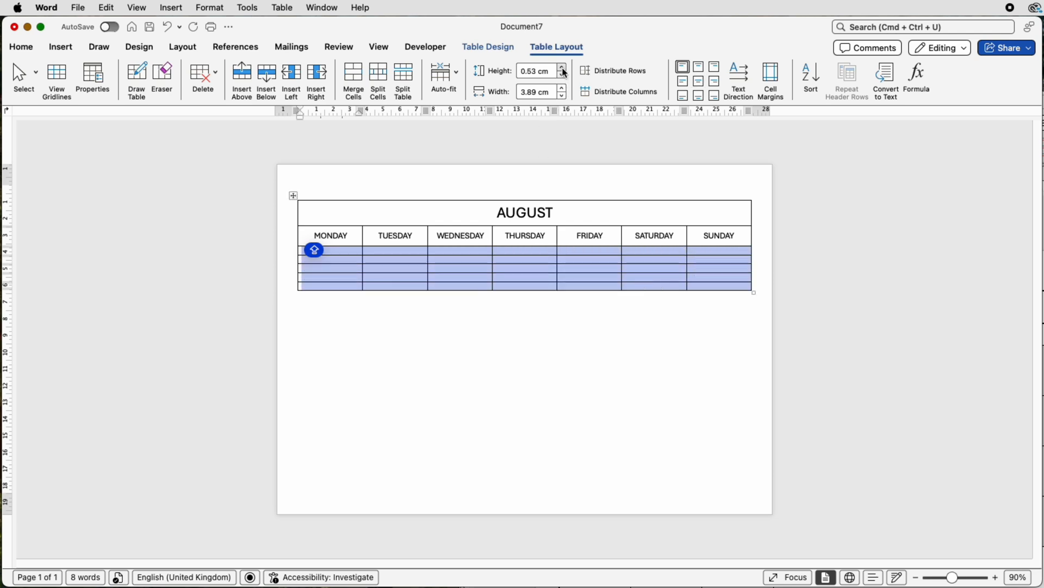
{"action": "mouse_move", "coordinate": [562, 69]}
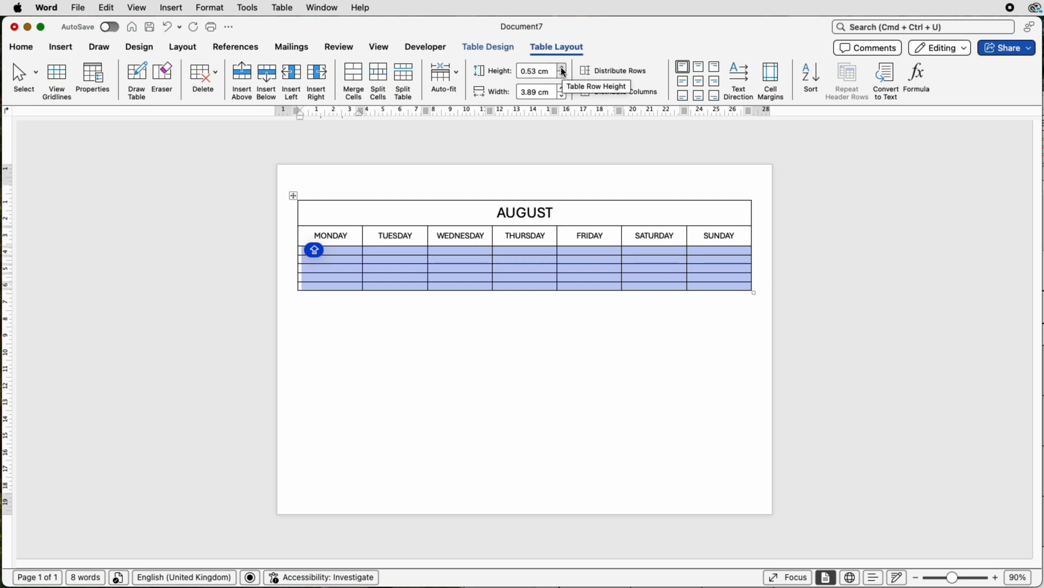
Raise the five selected date rows to about 2.7 cm high.
{"action": "left_click", "coordinate": [563, 67]}
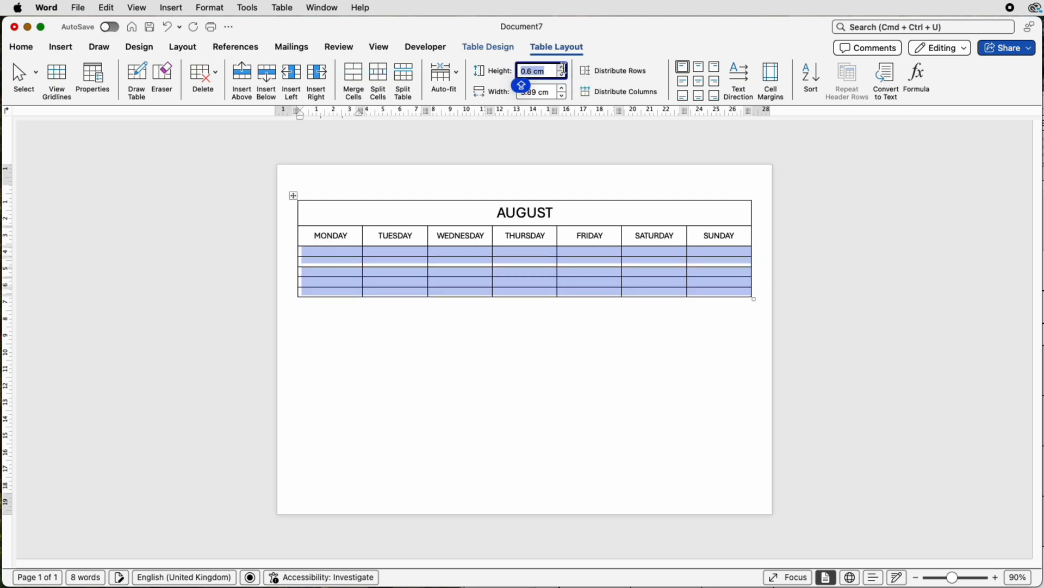
{"action": "left_click", "coordinate": [562, 67]}
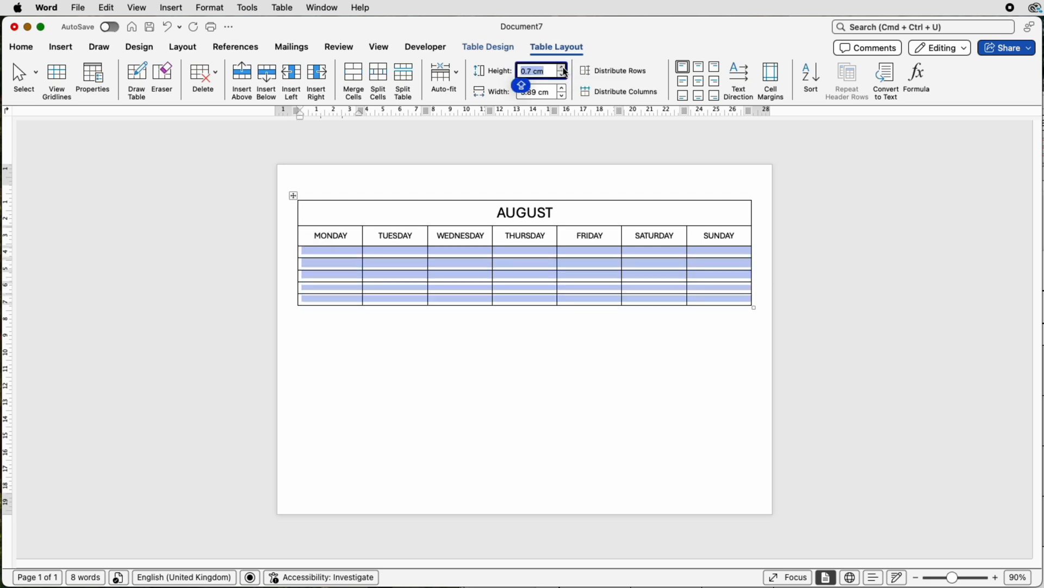
{"action": "left_click", "coordinate": [562, 68]}
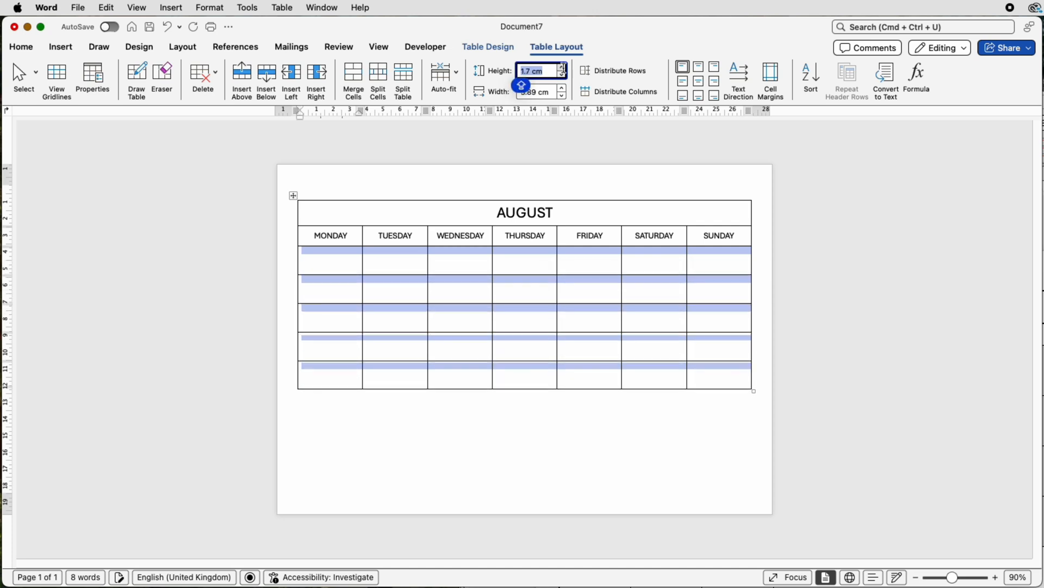
{"action": "left_click", "coordinate": [562, 67]}
{"action": "type", "text": "2.7"}
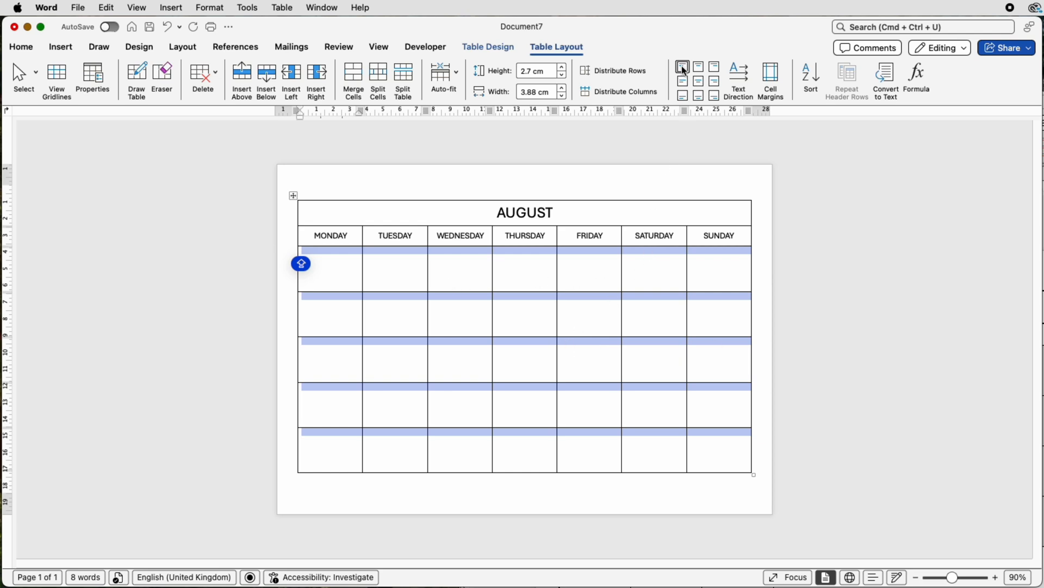
{"action": "mouse_move", "coordinate": [682, 66]}
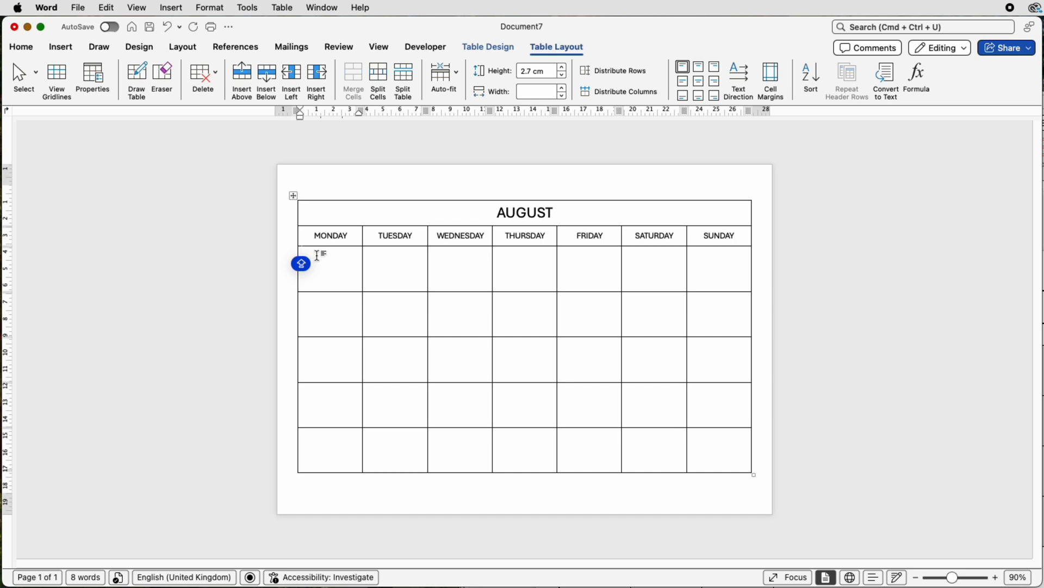
Enter the dates 1 to 31 across the date cells, starting under MONDAY.
{"action": "left_click", "coordinate": [306, 254]}
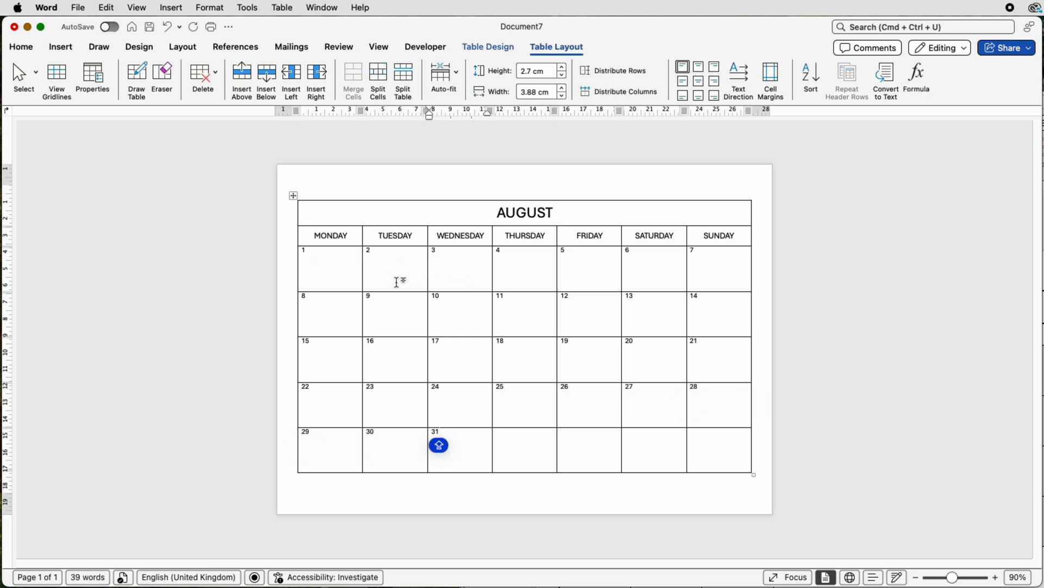
{"action": "mouse_move", "coordinate": [440, 307]}
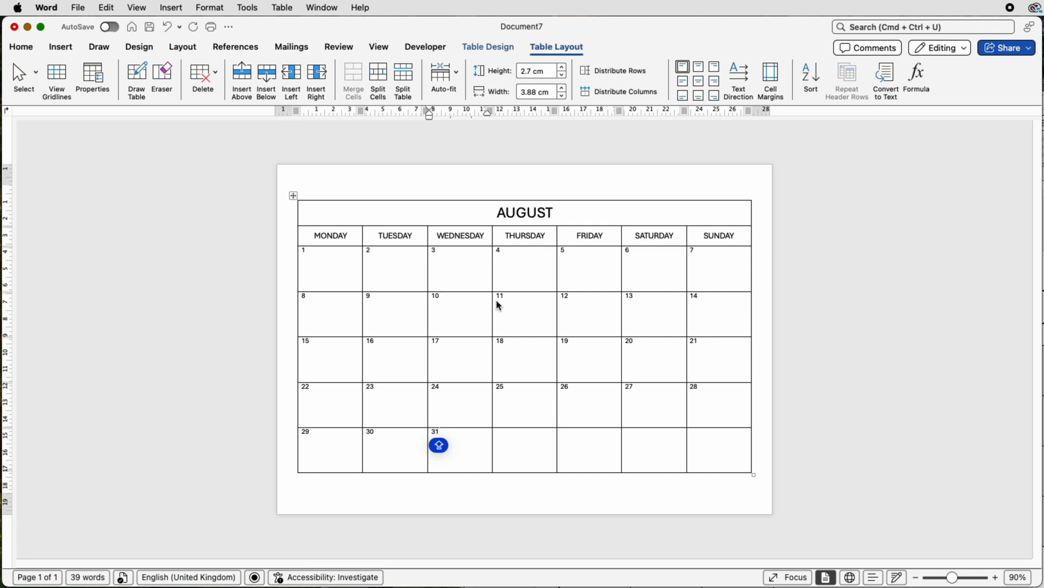
Merge the empty cells after the 31st and label the cell NOTES.
{"action": "left_click", "coordinate": [440, 430]}
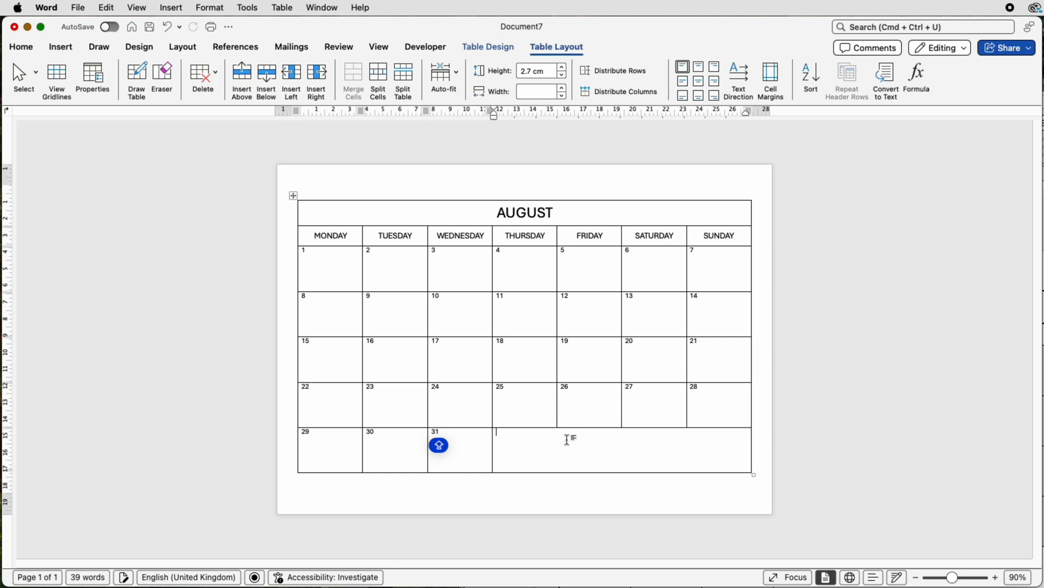
{"action": "type", "text": "NOTES"}
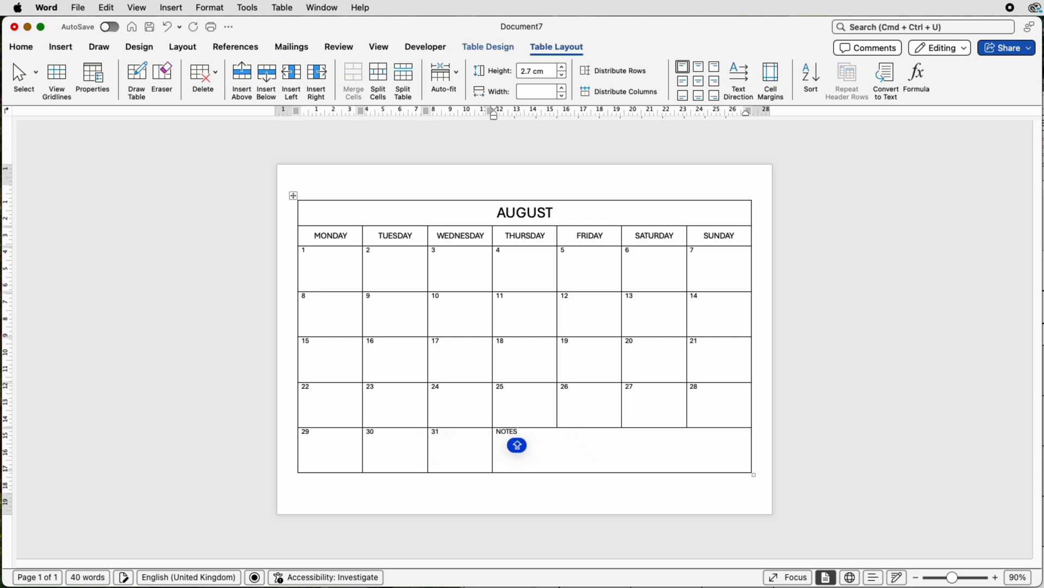
{"action": "left_click", "coordinate": [518, 430]}
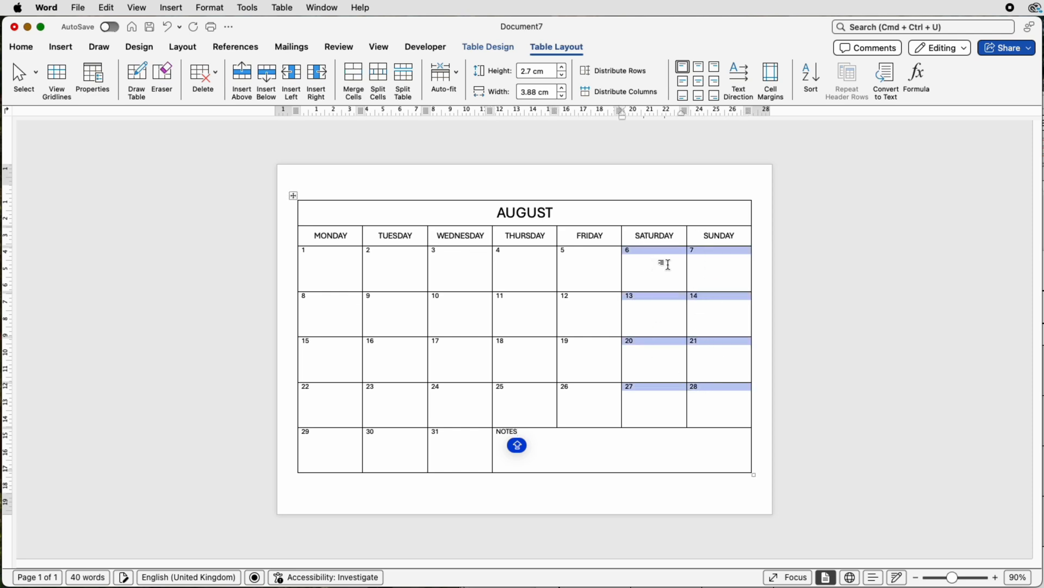
Shade the Saturday and Sunday date cells light grey via Table Design Shading.
{"action": "left_click", "coordinate": [487, 46]}
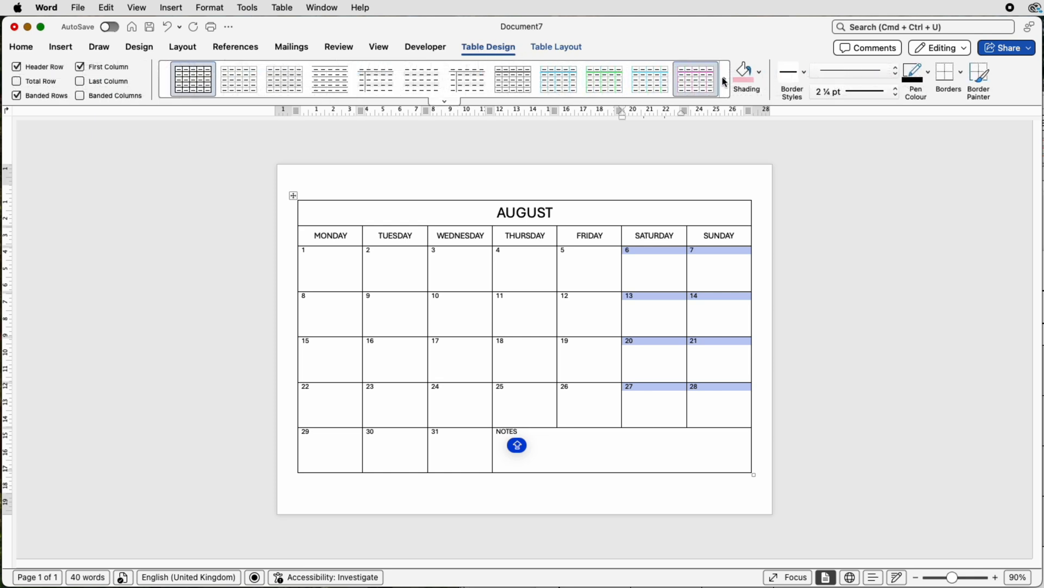
{"action": "left_click", "coordinate": [759, 72]}
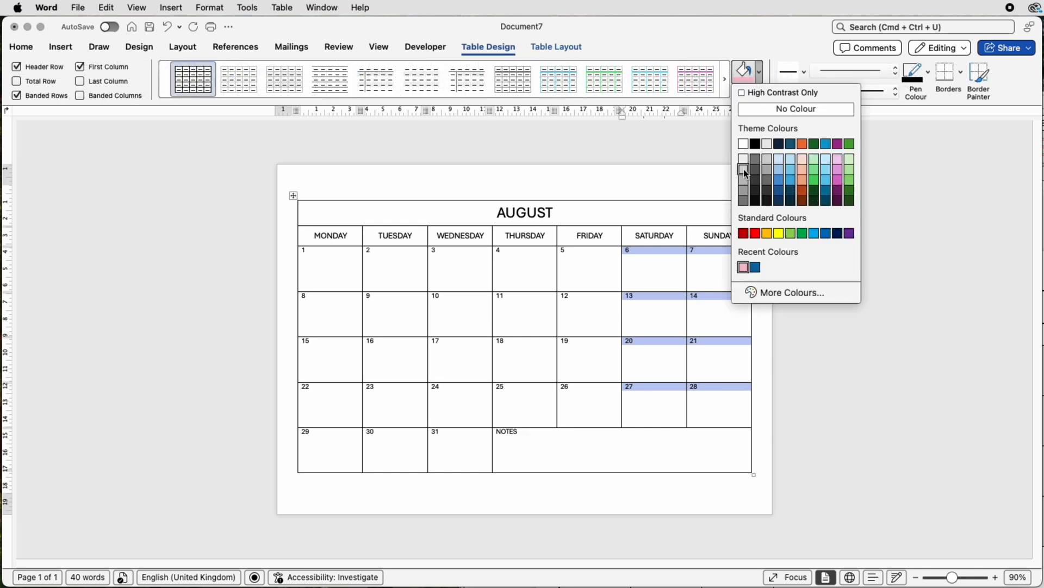
{"action": "left_click", "coordinate": [744, 168]}
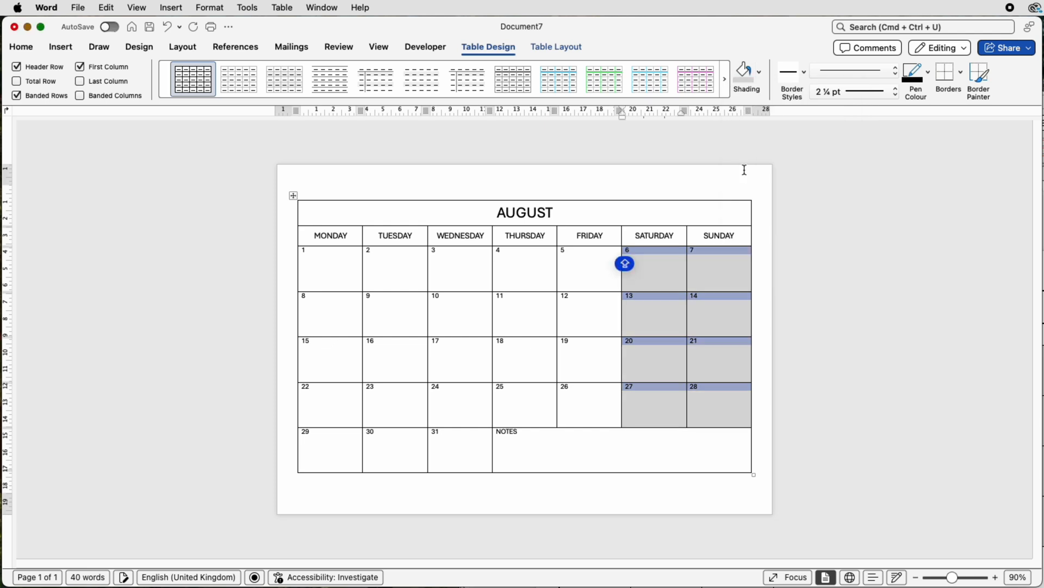
{"action": "mouse_move", "coordinate": [455, 286]}
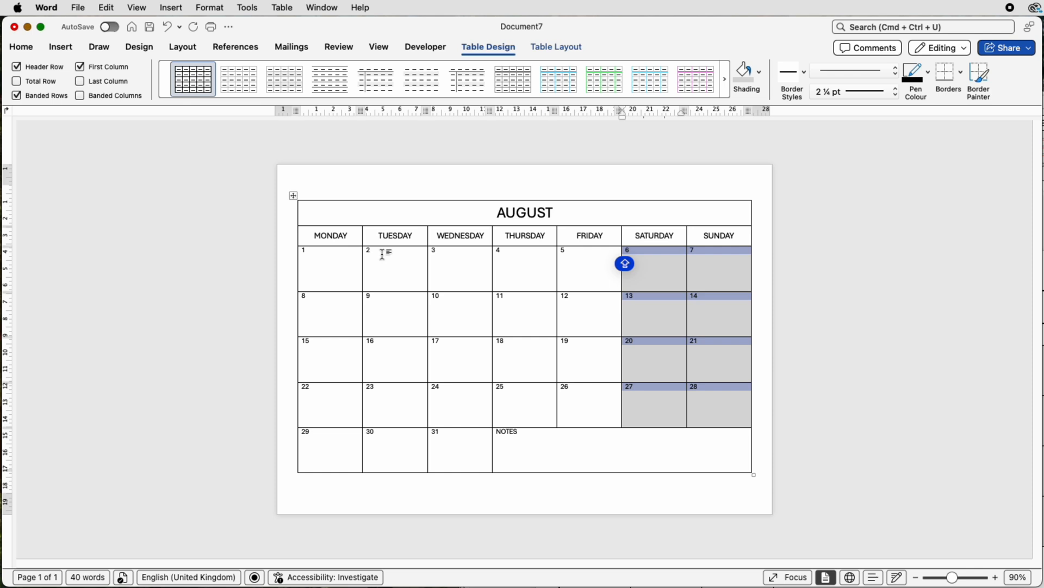
{"action": "left_click", "coordinate": [381, 259]}
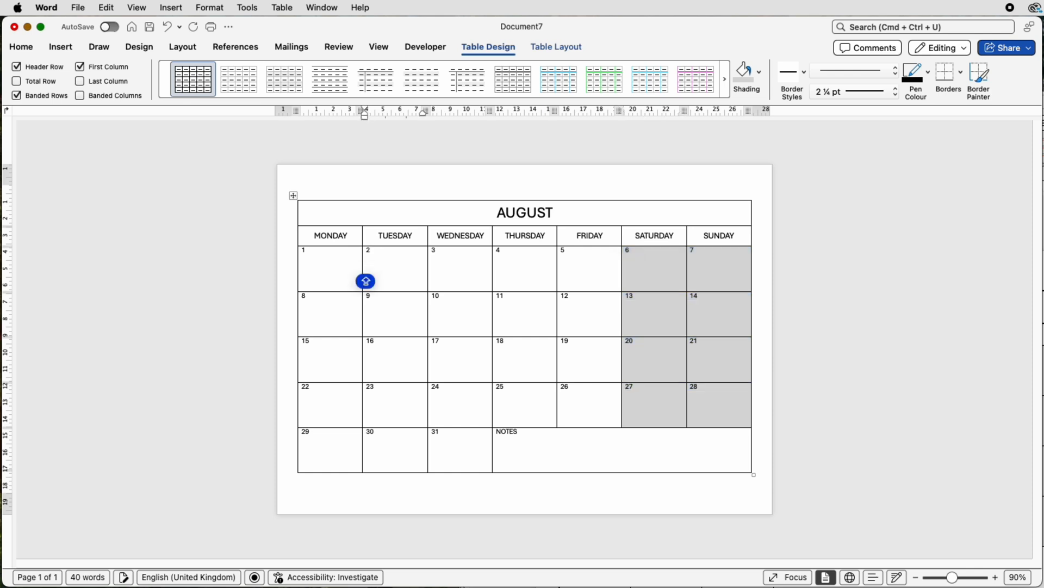
Enter WORK in the August 2 cell and centre it.
{"action": "type", "text": "w"}
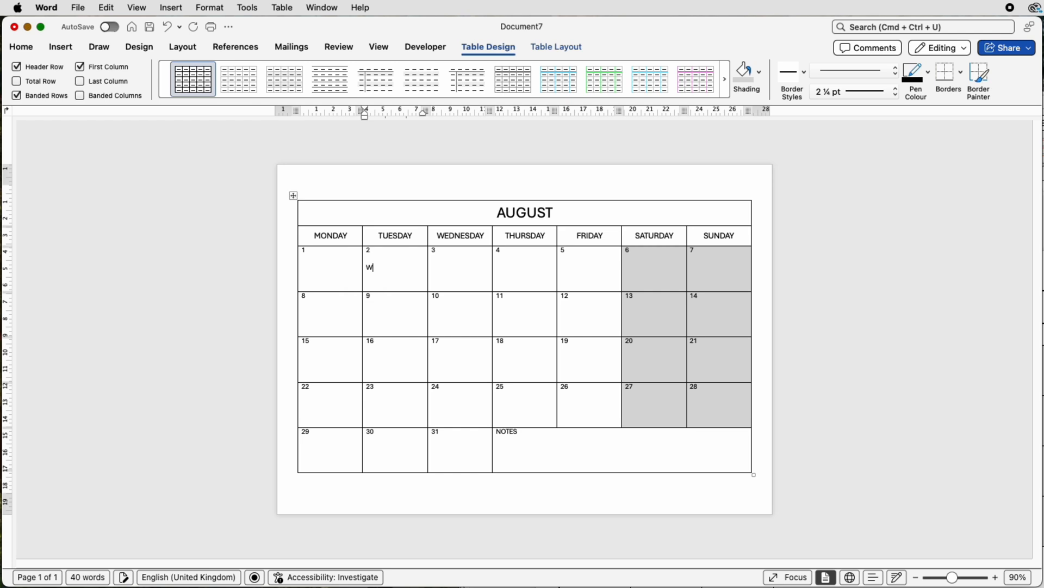
{"action": "type", "text": "ORK"}
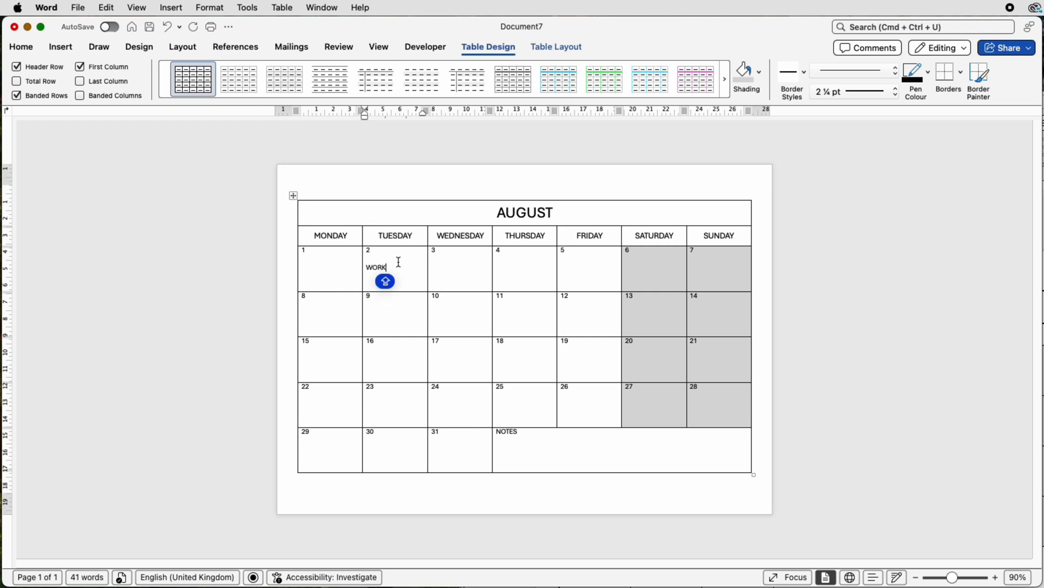
{"action": "double_click", "coordinate": [375, 268]}
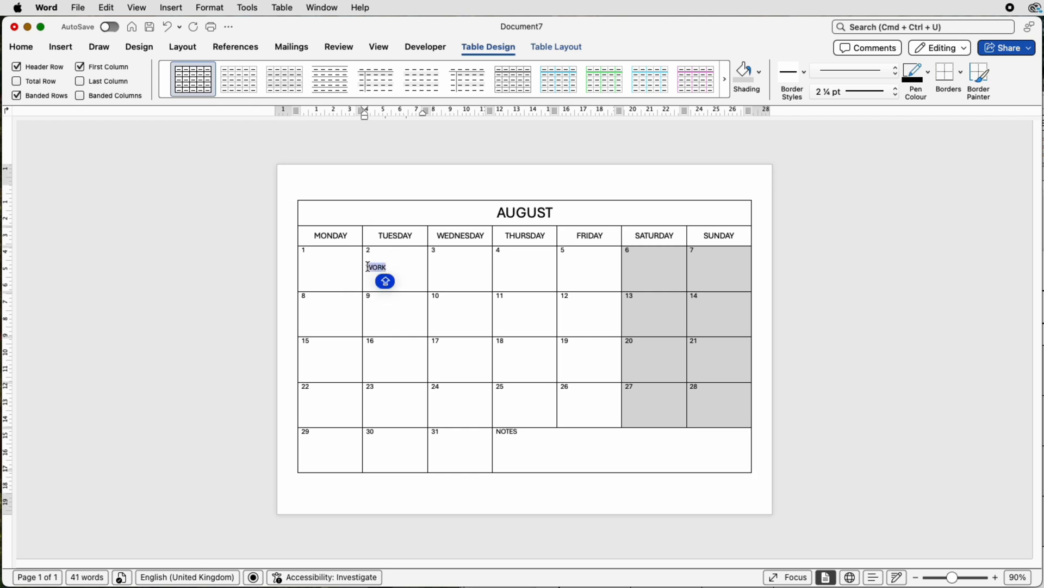
{"action": "left_click", "coordinate": [556, 47]}
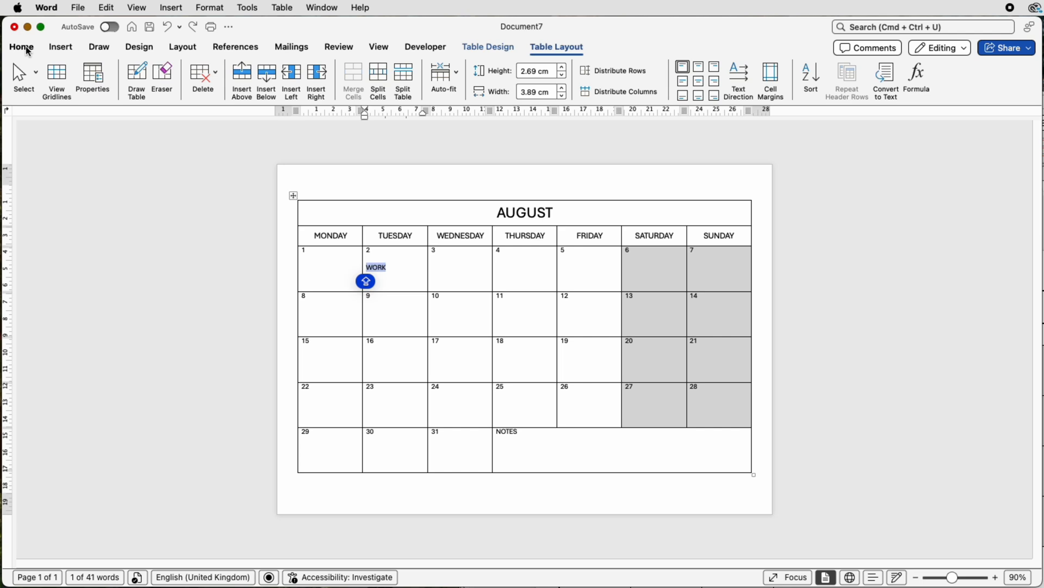
{"action": "left_click", "coordinate": [21, 46]}
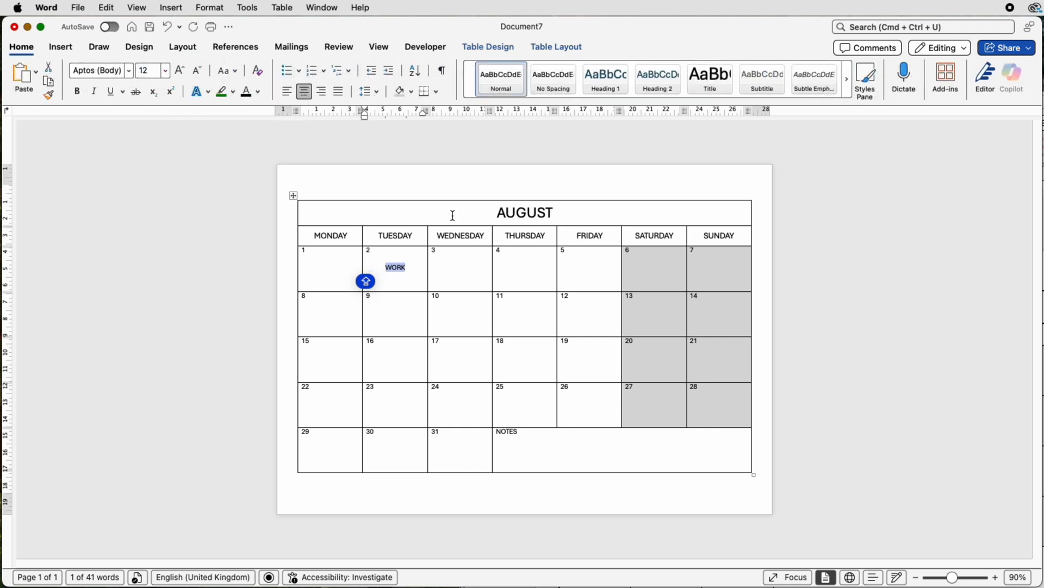
Shade the WORK cell pink via Table Design Shading.
{"action": "left_click", "coordinate": [488, 47]}
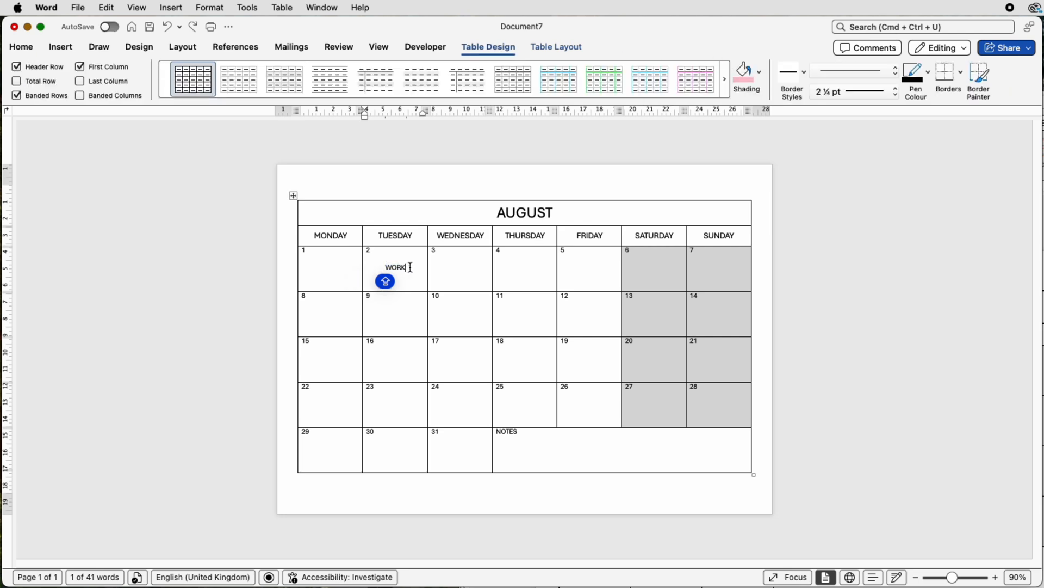
{"action": "left_click", "coordinate": [758, 72]}
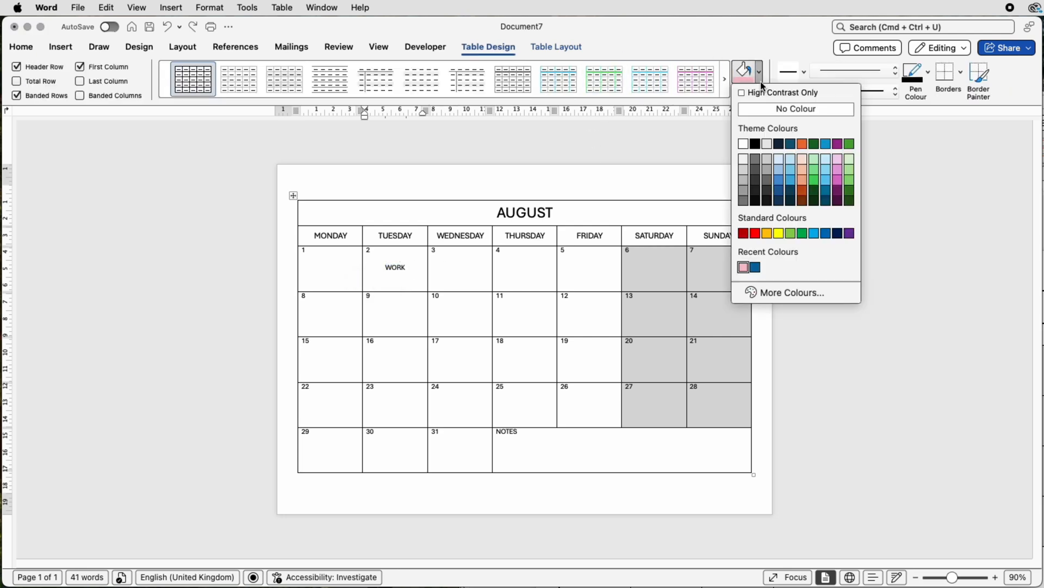
{"action": "left_click", "coordinate": [742, 267]}
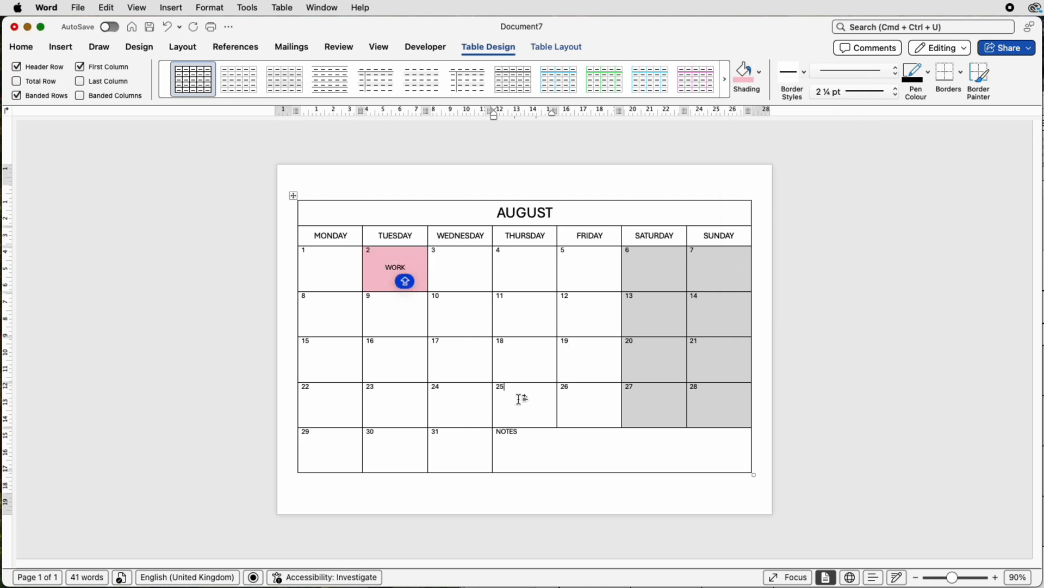
Enter JIM'S BIRTHDAY in the August 25 cell and centre it.
{"action": "type", "text": "JIM"}
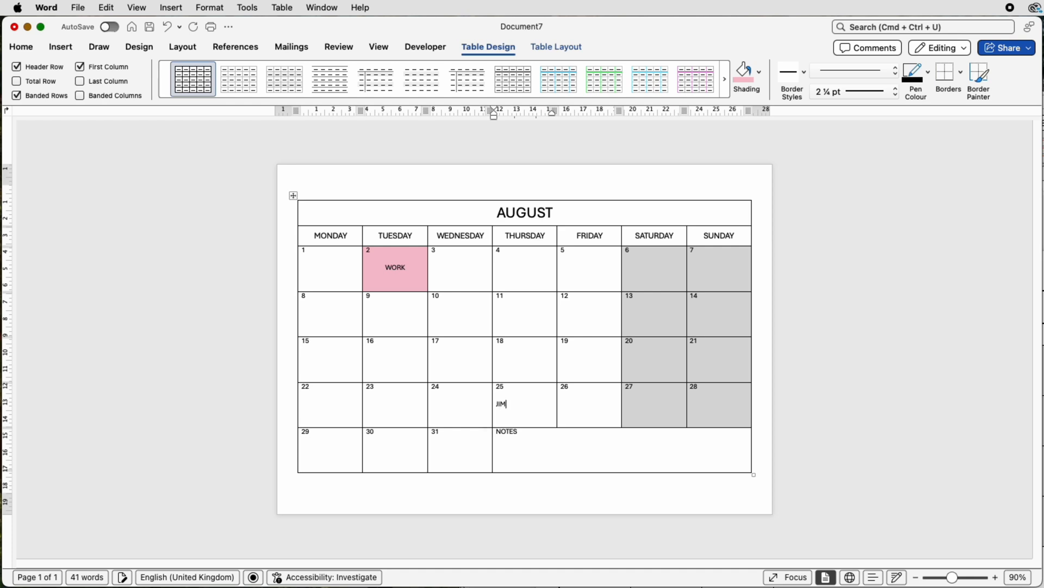
{"action": "type", "text": "'S"}
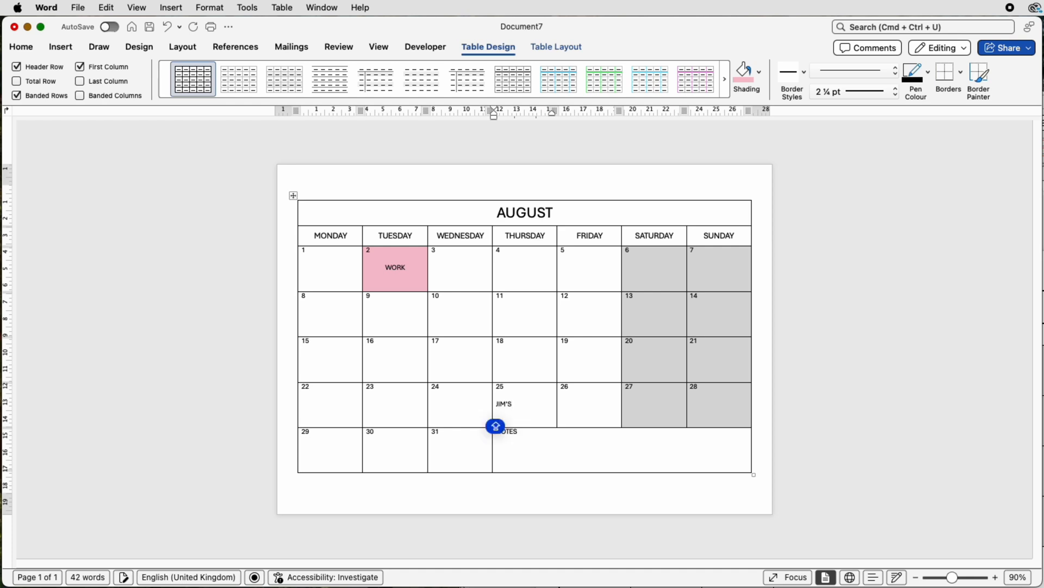
{"action": "type", "text": "BIRTHDAY"}
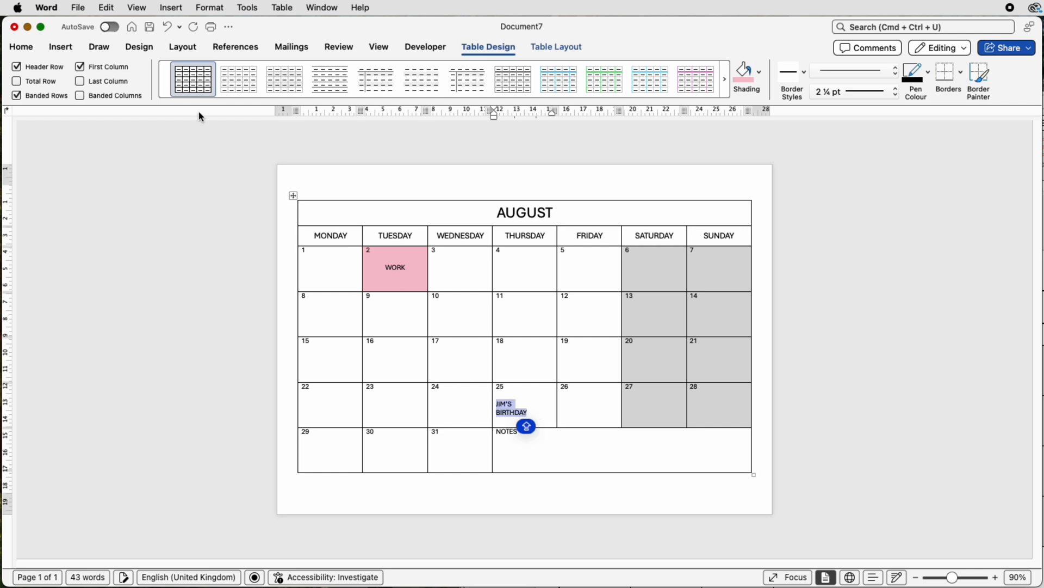
{"action": "left_click", "coordinate": [21, 47]}
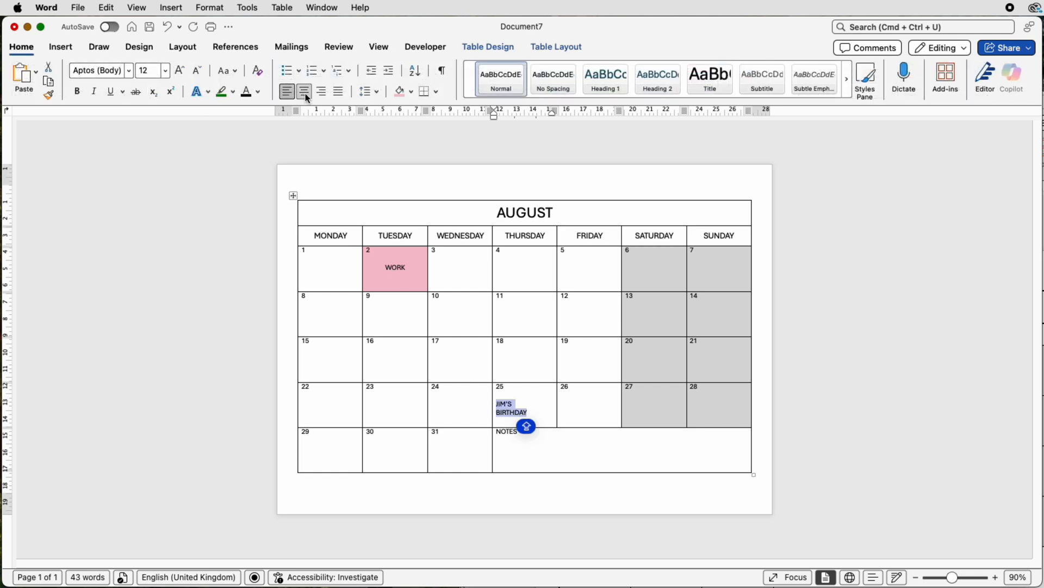
{"action": "left_click", "coordinate": [304, 91]}
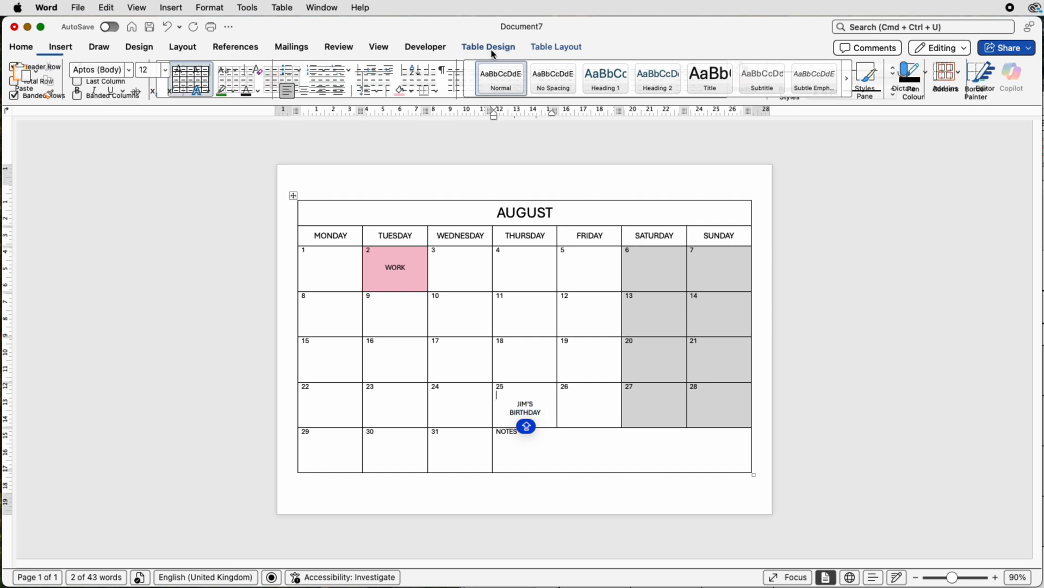
Shade the birthday cell light green.
{"action": "left_click", "coordinate": [757, 70]}
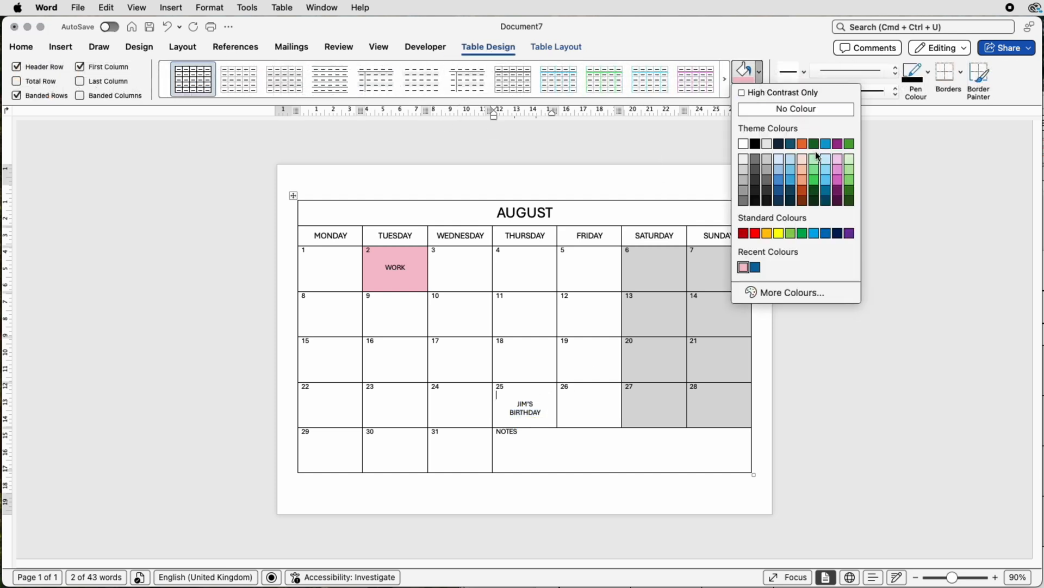
{"action": "left_click", "coordinate": [811, 143]}
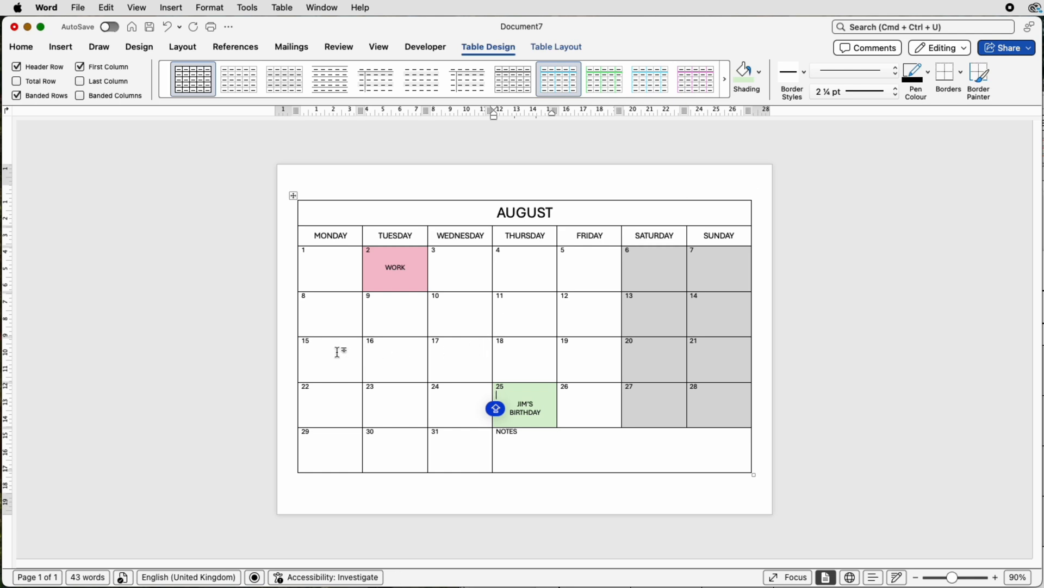
Shade cells 15–19 light blue and draw a text box spanning that week.
{"action": "left_click_drag", "start_coordinate": [336, 352], "coordinate": [436, 351]}
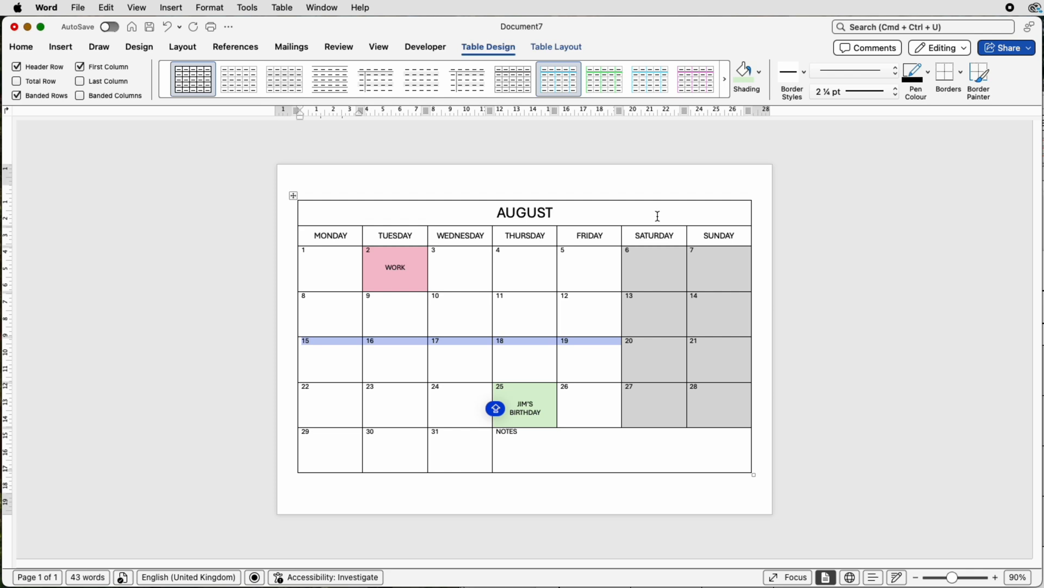
{"action": "left_click", "coordinate": [759, 72]}
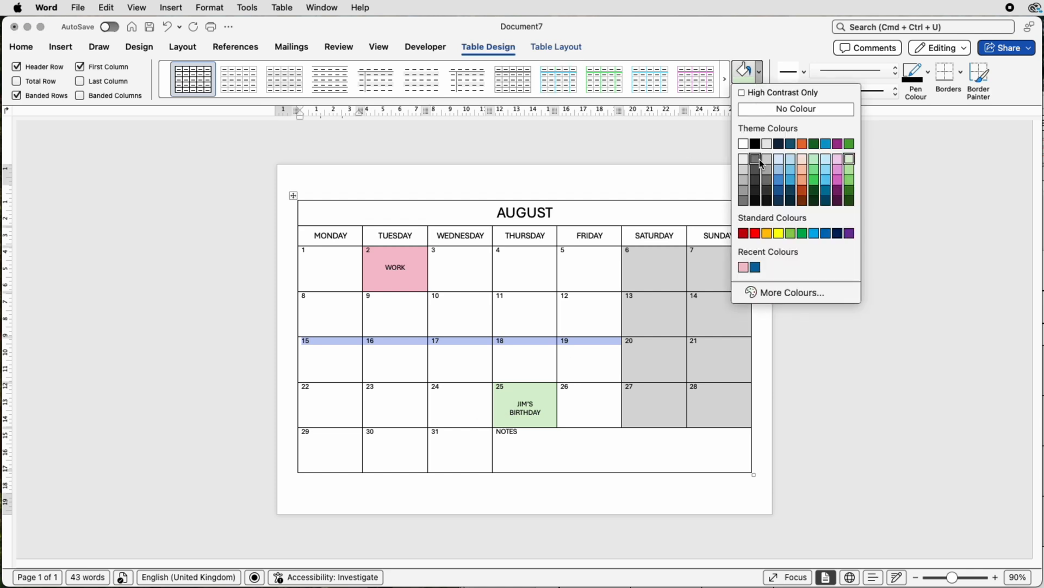
{"action": "mouse_move", "coordinate": [826, 159]}
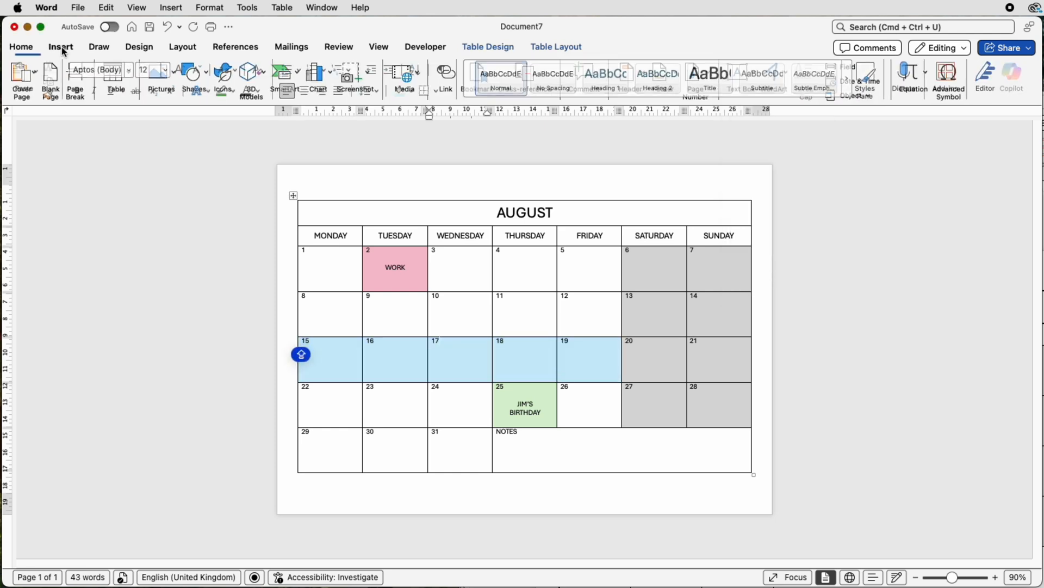
{"action": "left_click", "coordinate": [739, 75]}
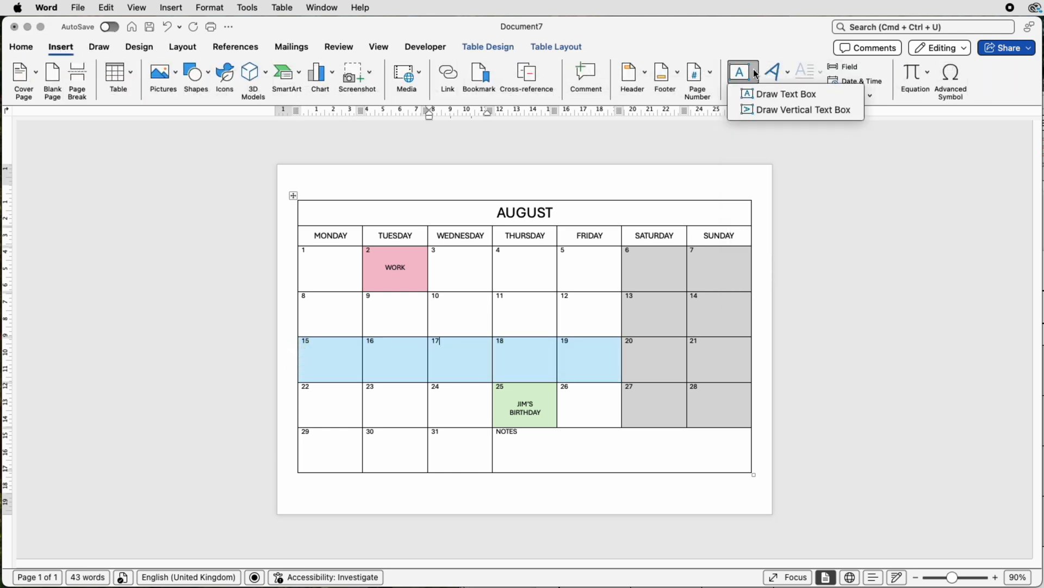
{"action": "left_click", "coordinate": [785, 93]}
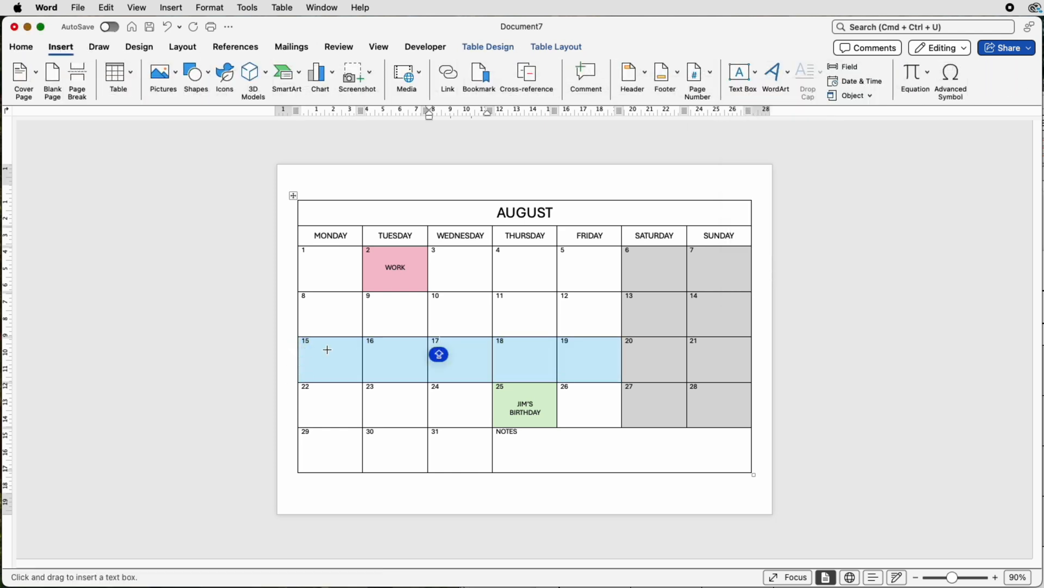
{"action": "left_click_drag", "start_coordinate": [327, 355], "coordinate": [587, 369]}
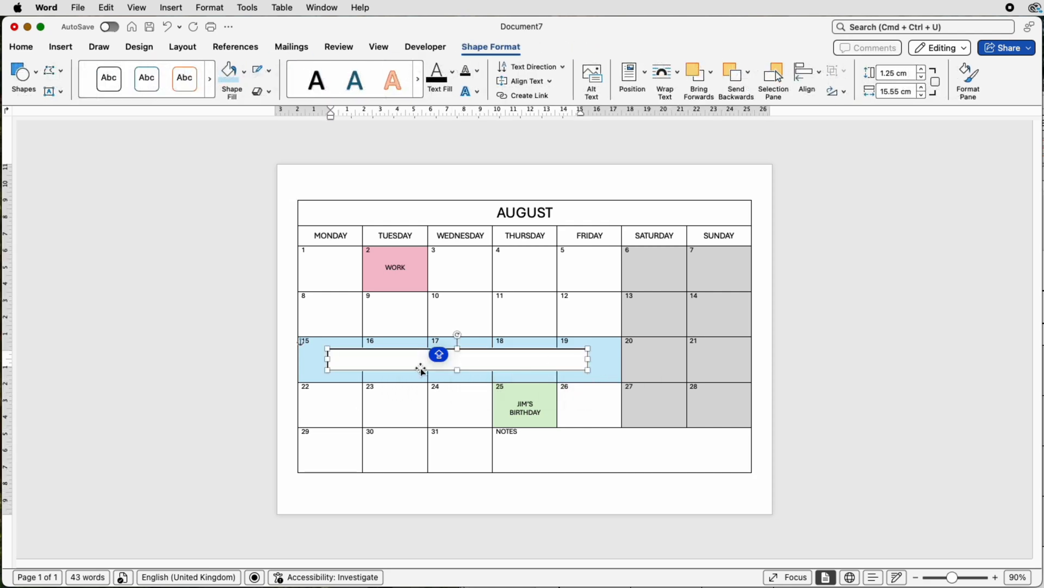
Fill the box with a centred, enlarged FAMILY HOLIDAY banner label.
{"action": "type", "text": "FMAILY HOLI"}
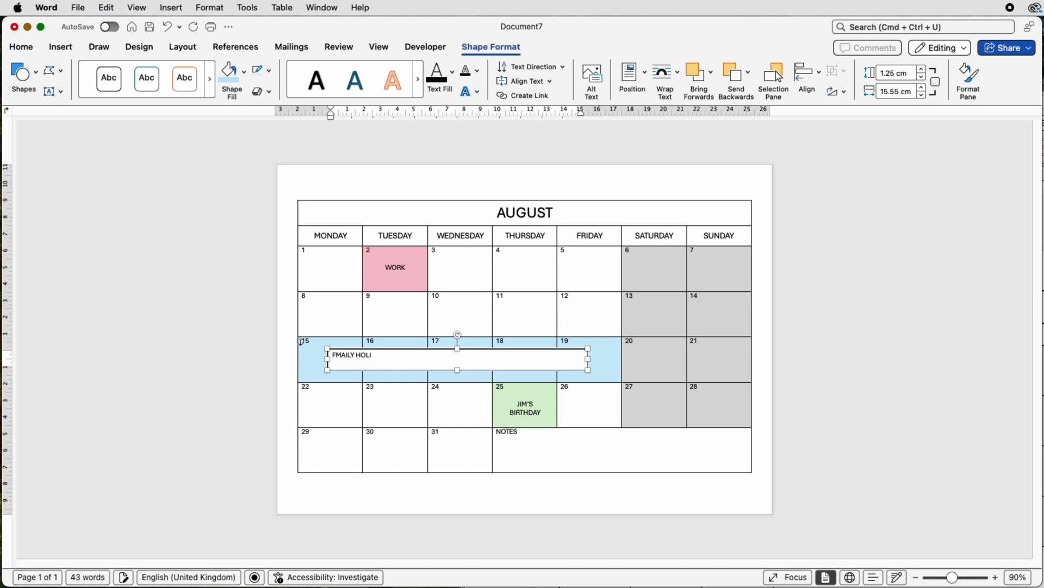
{"action": "type", "text": "FAMILY HOLIDAY"}
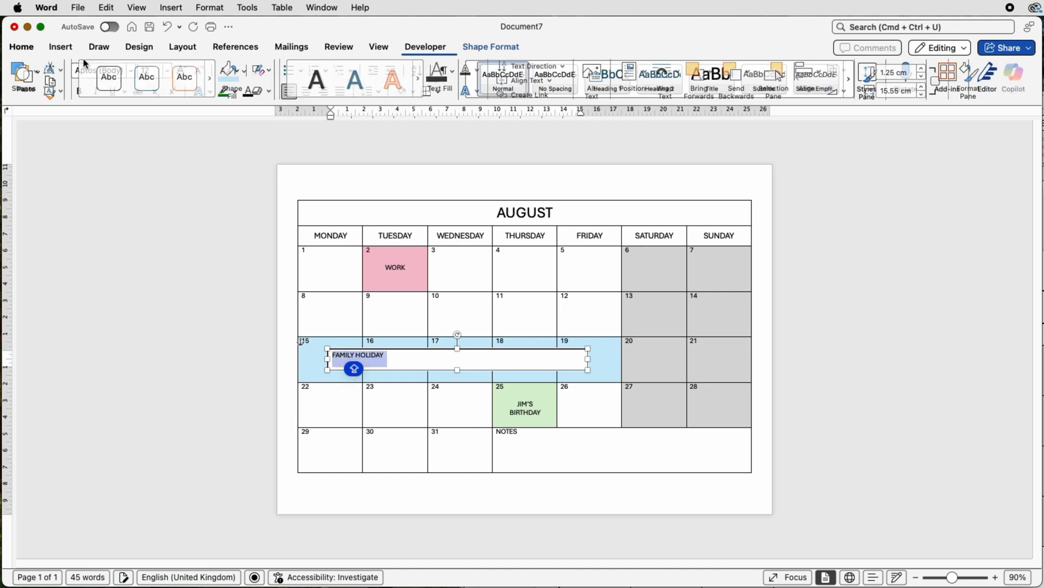
{"action": "left_click", "coordinate": [20, 47]}
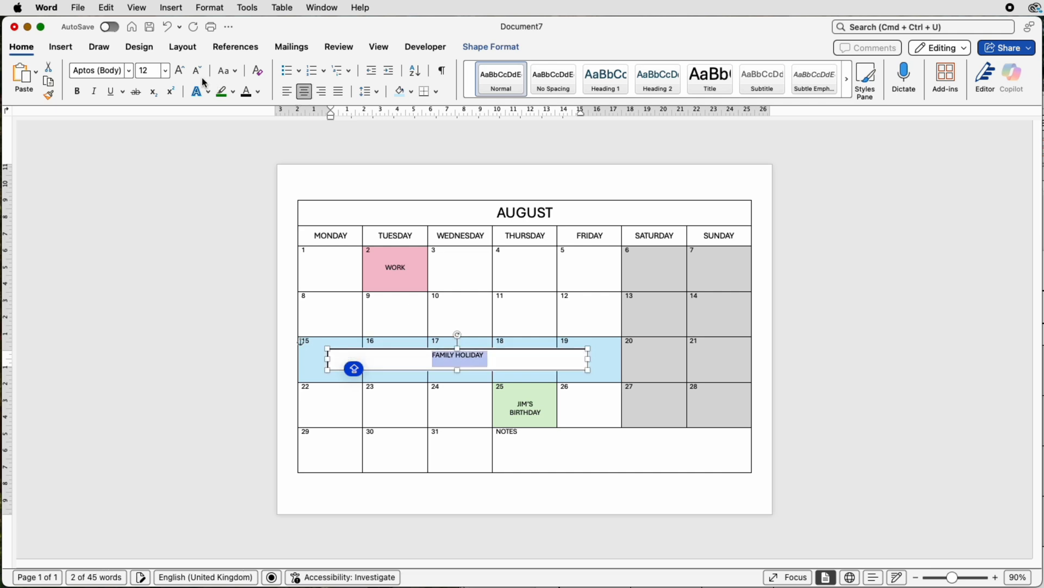
{"action": "left_click", "coordinate": [178, 70]}
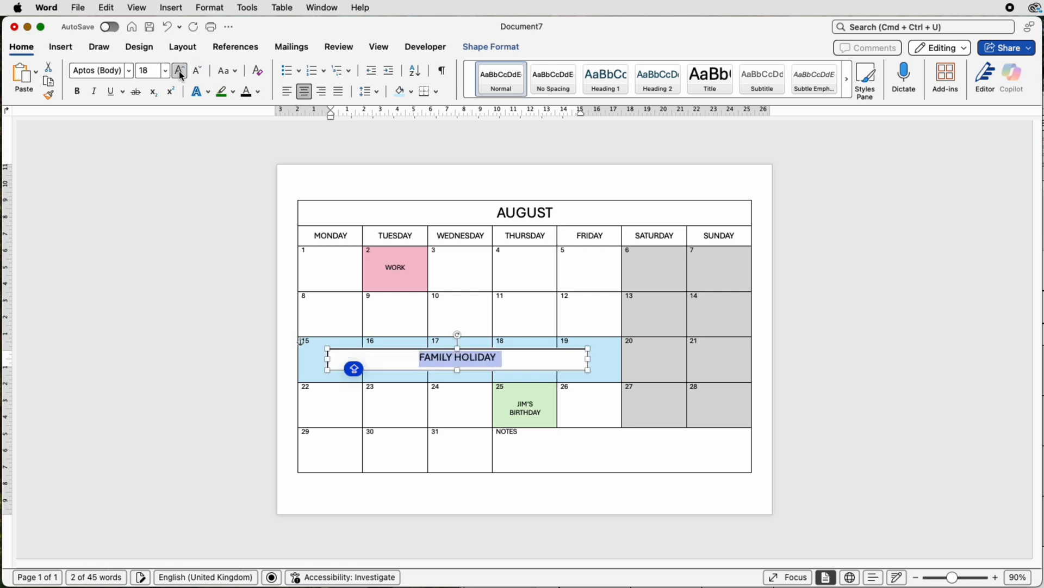
{"action": "left_click", "coordinate": [179, 70]}
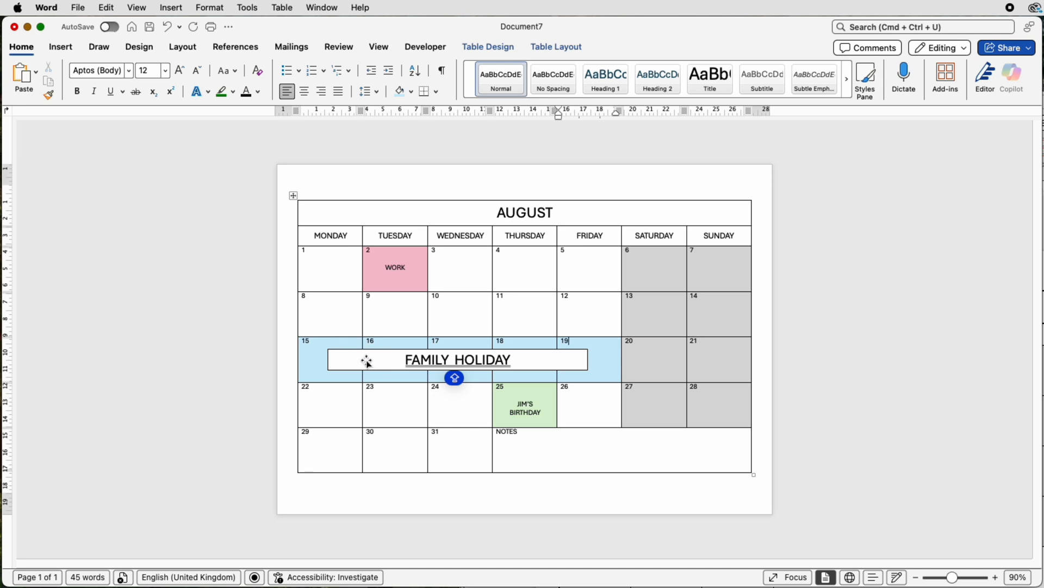
{"action": "mouse_move", "coordinate": [392, 362]}
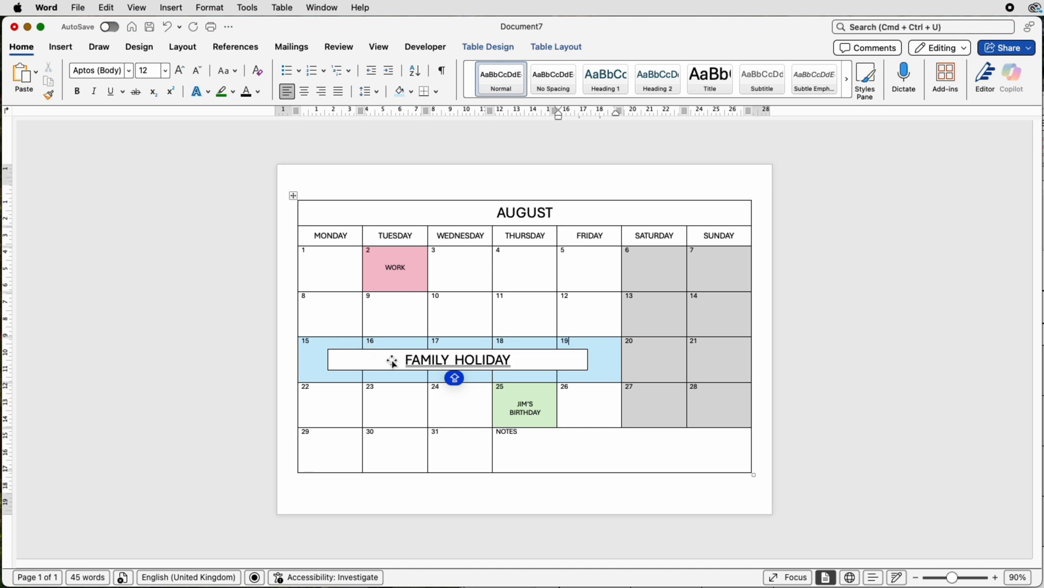
Remove the FAMILY HOLIDAY box's fill so the blue band shows through.
{"action": "left_click", "coordinate": [457, 359]}
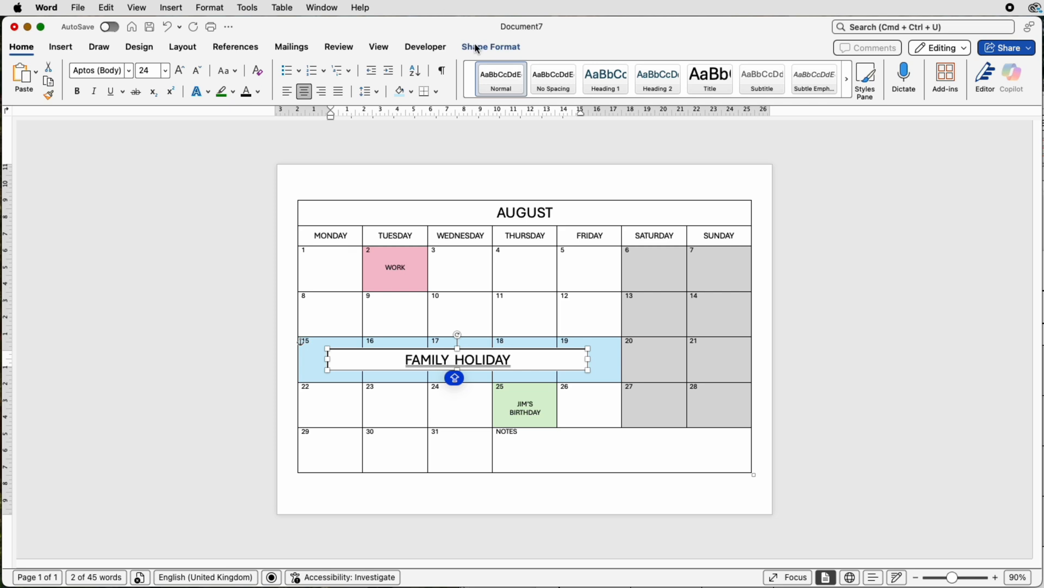
{"action": "left_click", "coordinate": [270, 71]}
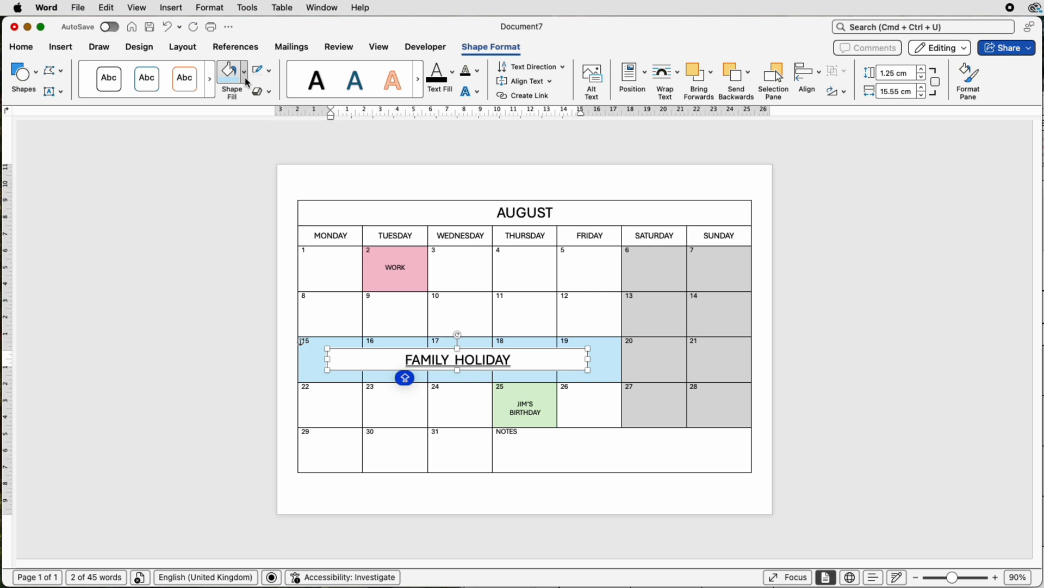
{"action": "left_click", "coordinate": [242, 70]}
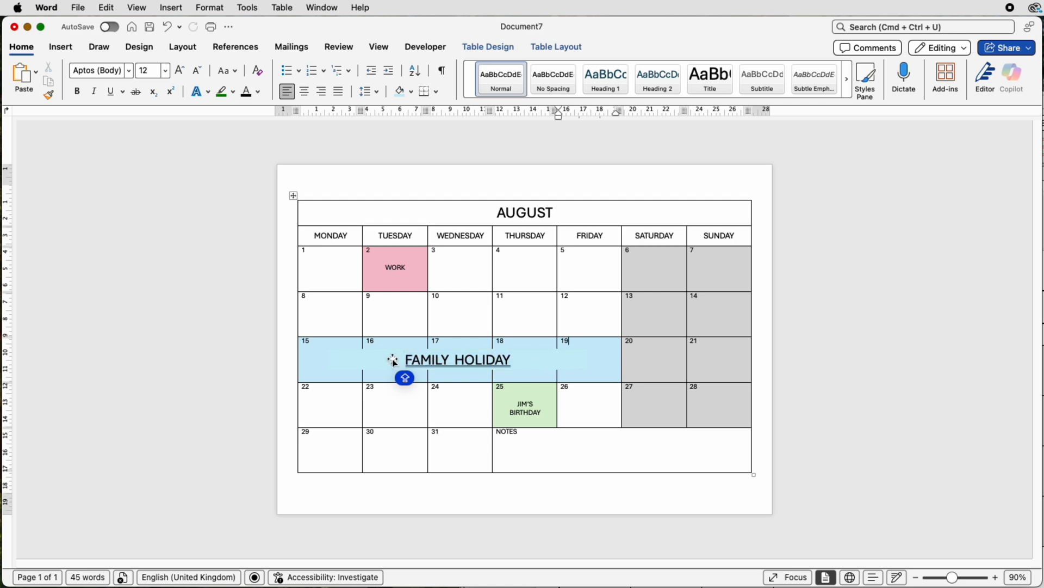
{"action": "mouse_move", "coordinate": [540, 363]}
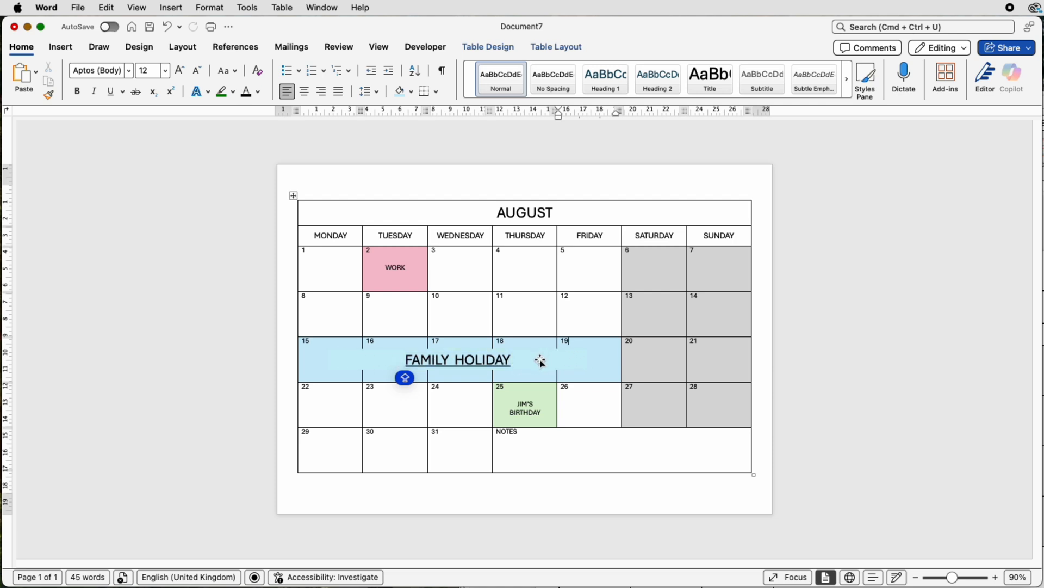
{"action": "left_click", "coordinate": [458, 360]}
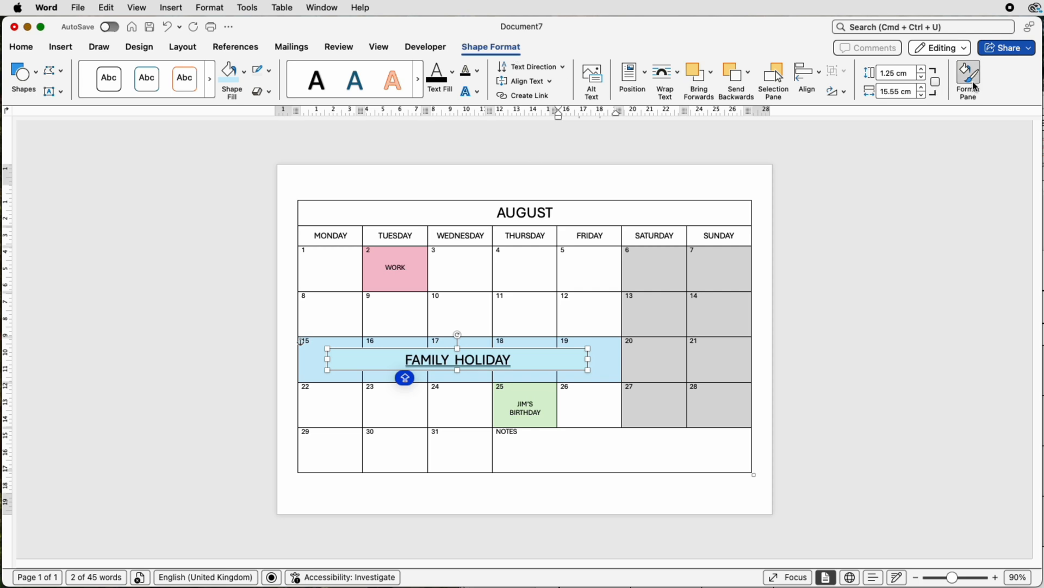
Apply an outer shadow preset to the banner box from the Format Pane's Effects settings.
{"action": "left_click", "coordinate": [969, 75]}
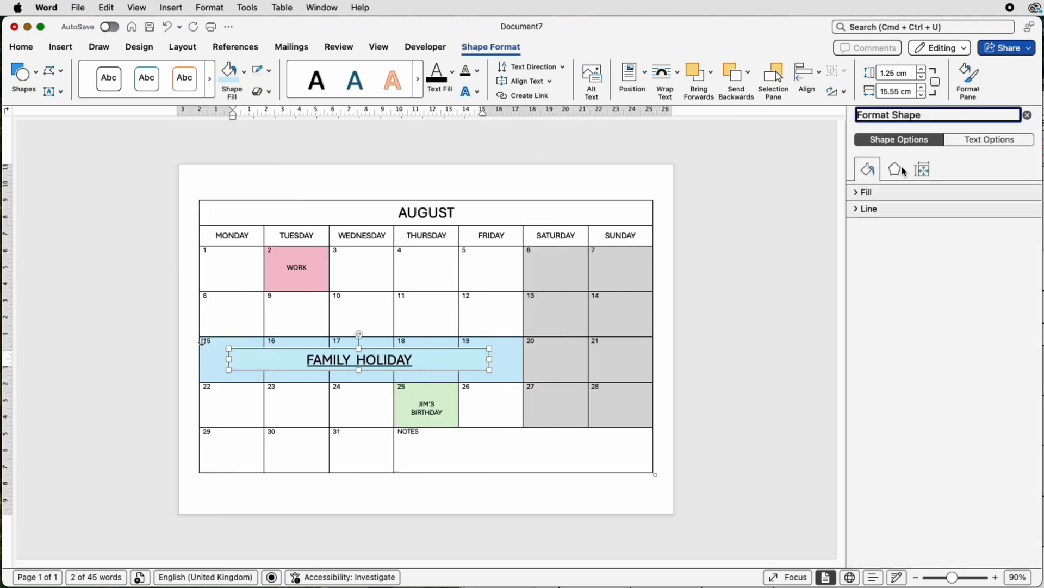
{"action": "left_click", "coordinate": [894, 169]}
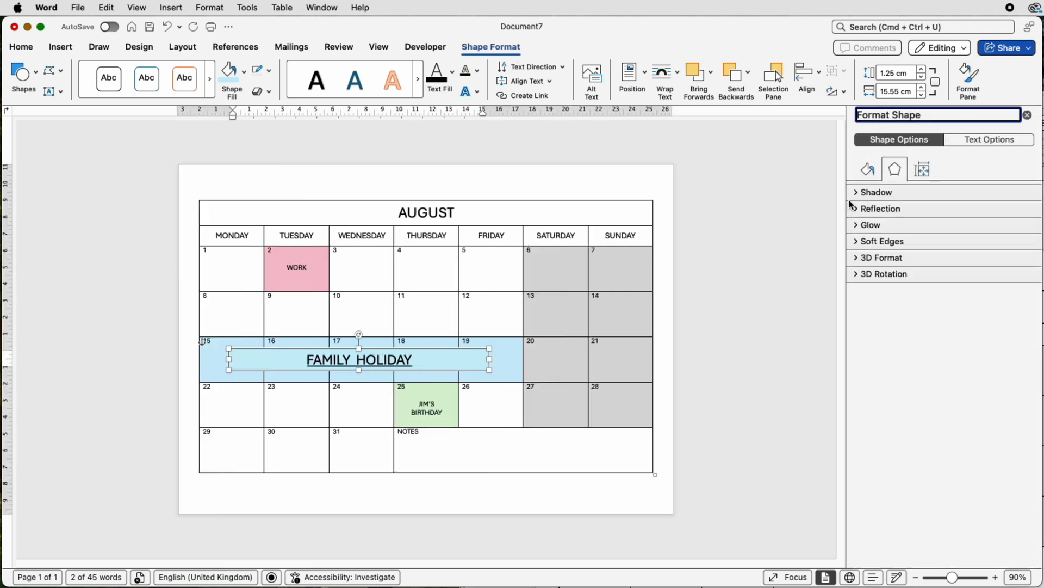
{"action": "left_click", "coordinate": [866, 191]}
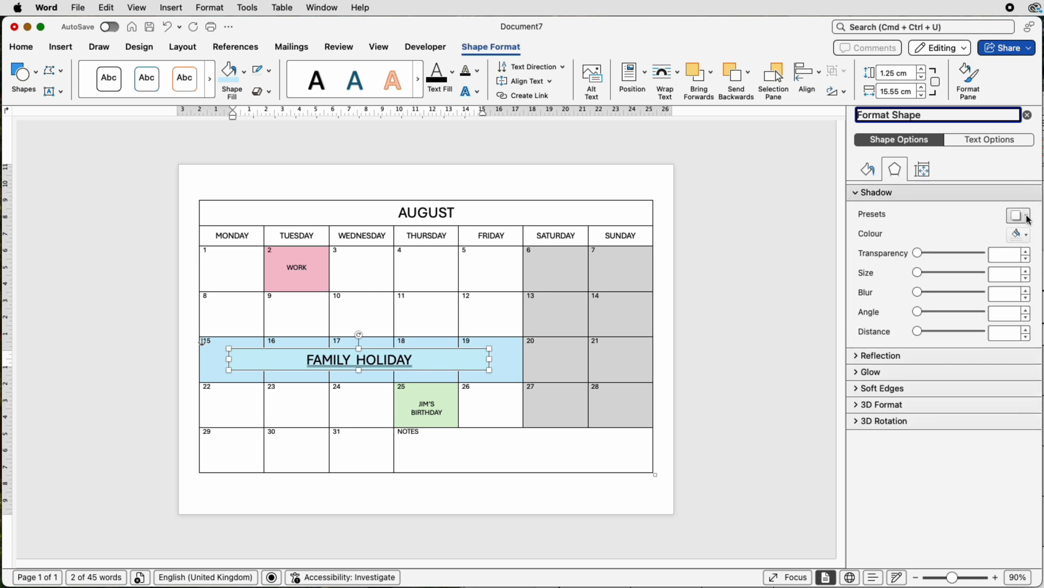
{"action": "left_click", "coordinate": [1018, 215]}
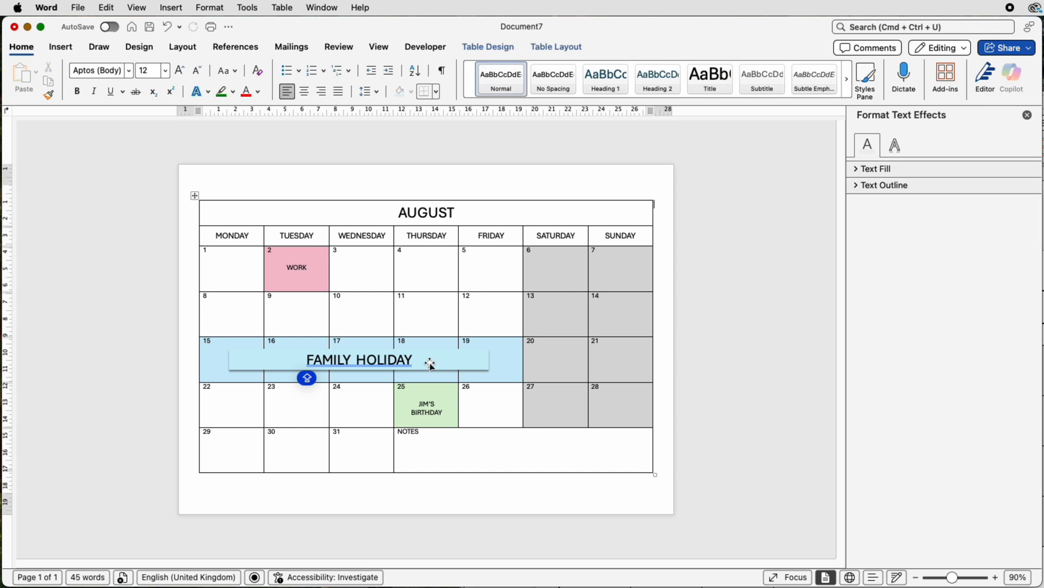
{"action": "double_click", "coordinate": [358, 360]}
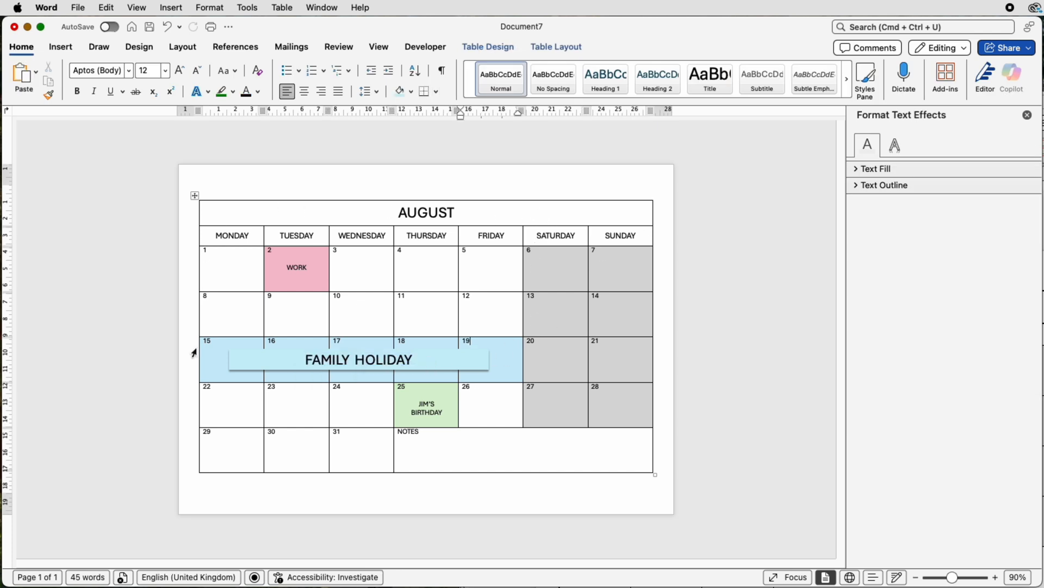
{"action": "mouse_move", "coordinate": [477, 206]}
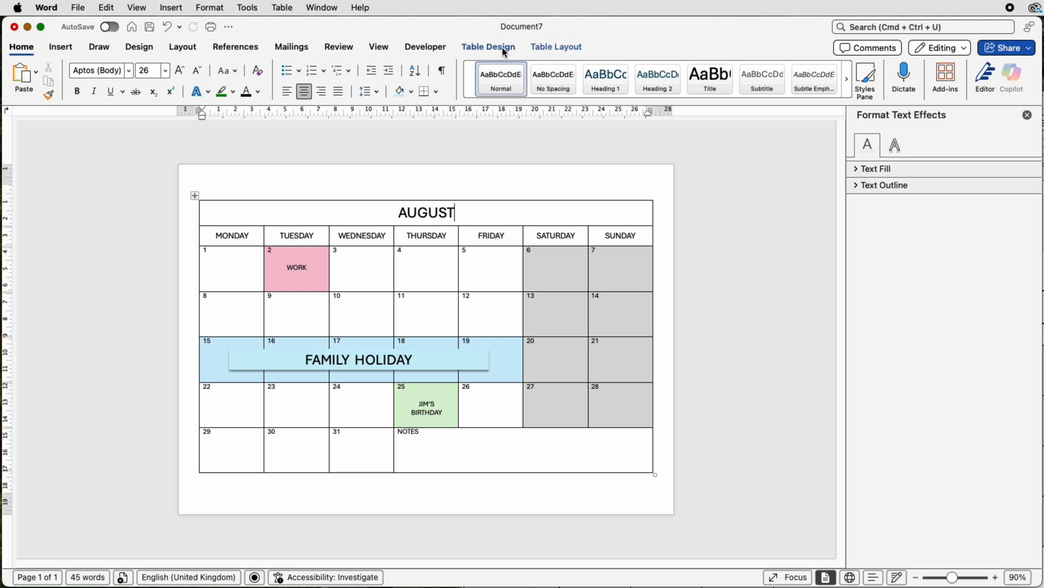
Apply a 2¼ pt outside border around the AUGUST title cell.
{"action": "left_click", "coordinate": [488, 47]}
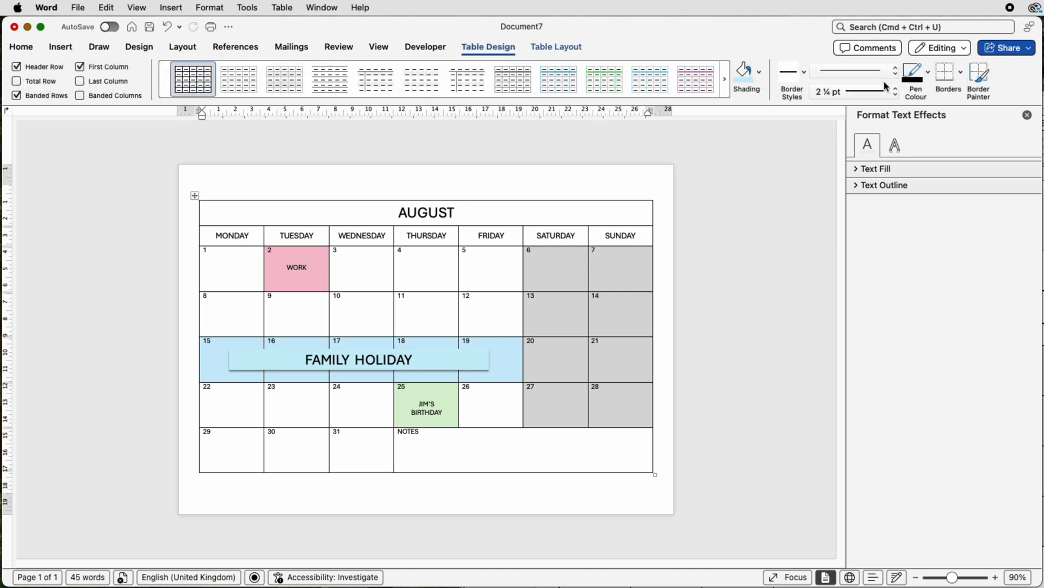
{"action": "left_click", "coordinate": [894, 72]}
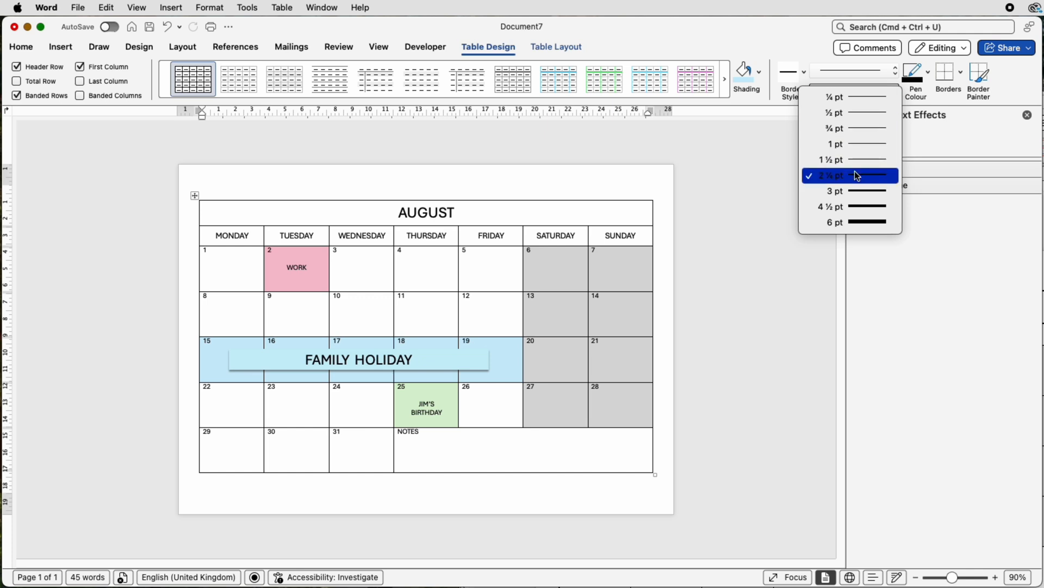
{"action": "mouse_move", "coordinate": [866, 144]}
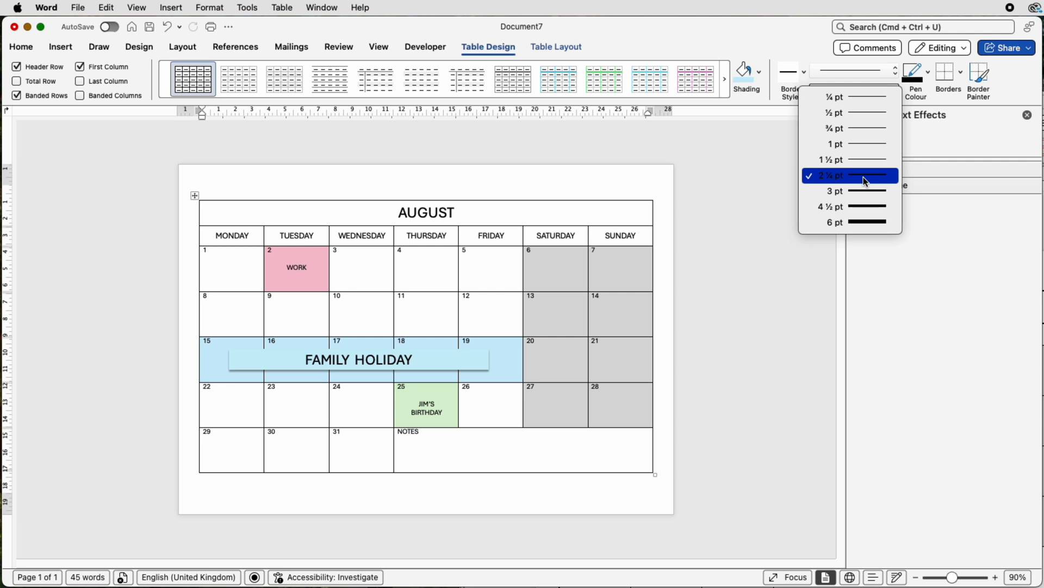
{"action": "left_click", "coordinate": [960, 77]}
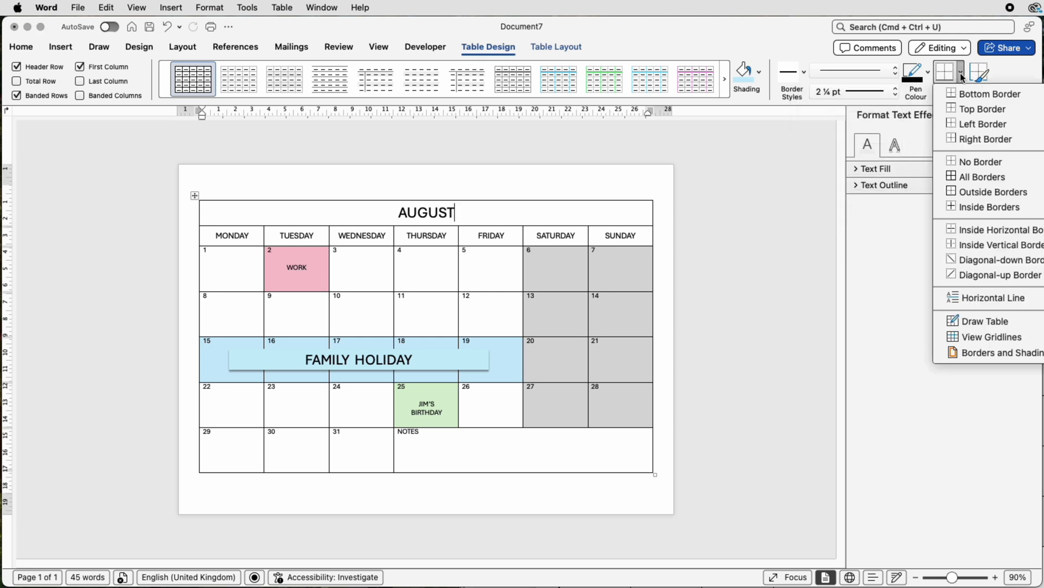
{"action": "mouse_move", "coordinate": [993, 192]}
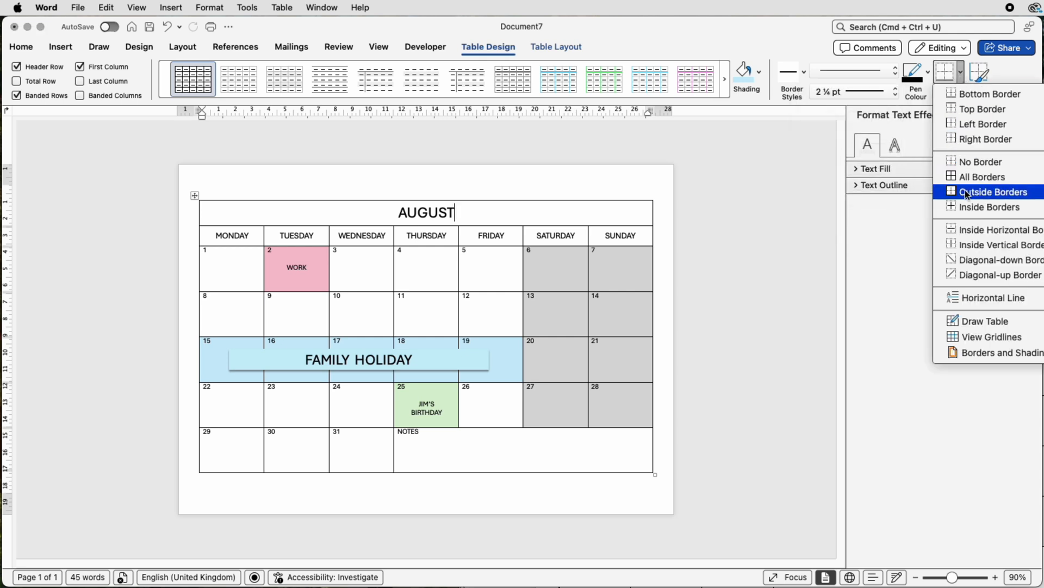
{"action": "left_click", "coordinate": [992, 192]}
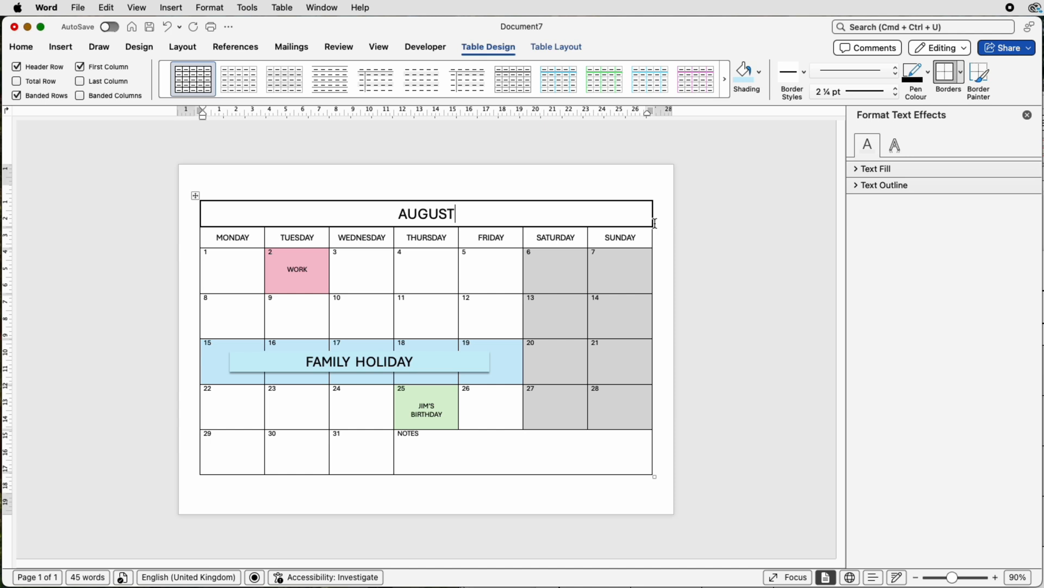
{"action": "mouse_move", "coordinate": [580, 458]}
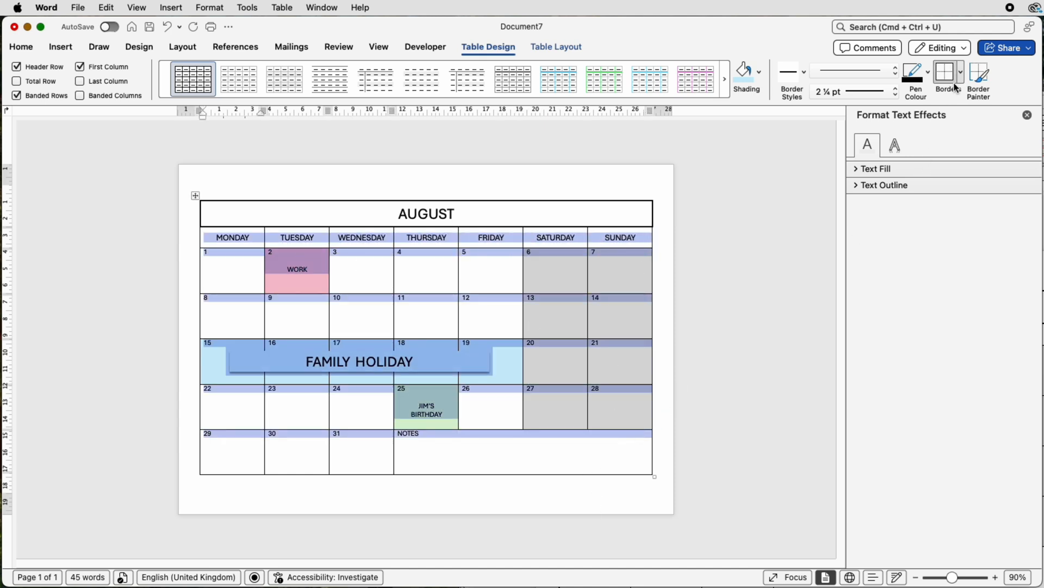
{"action": "mouse_move", "coordinate": [960, 73]}
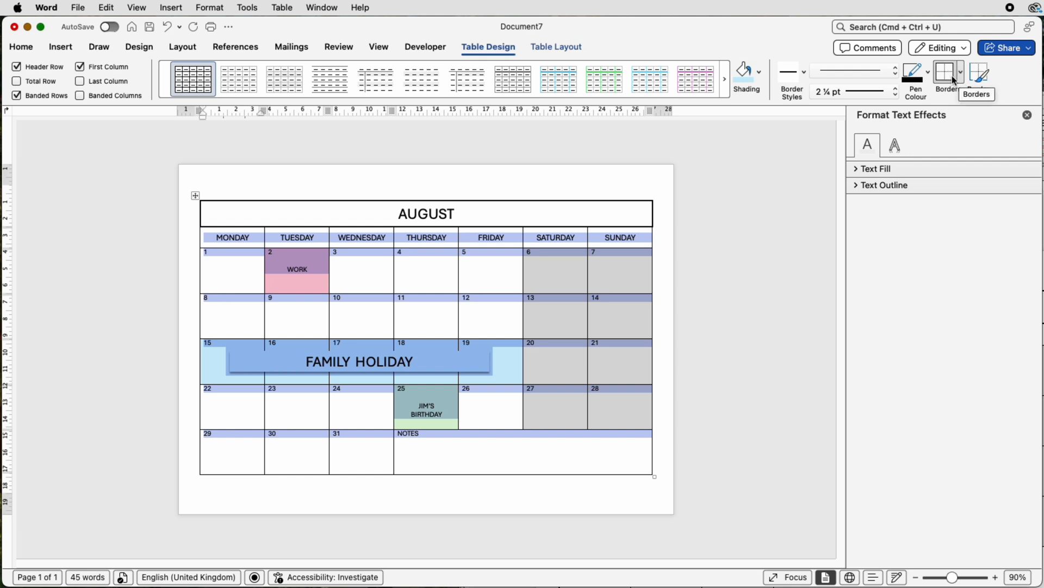
Frame the whole calendar table with the 2¼ pt outside border and deselect it.
{"action": "left_click", "coordinate": [945, 73]}
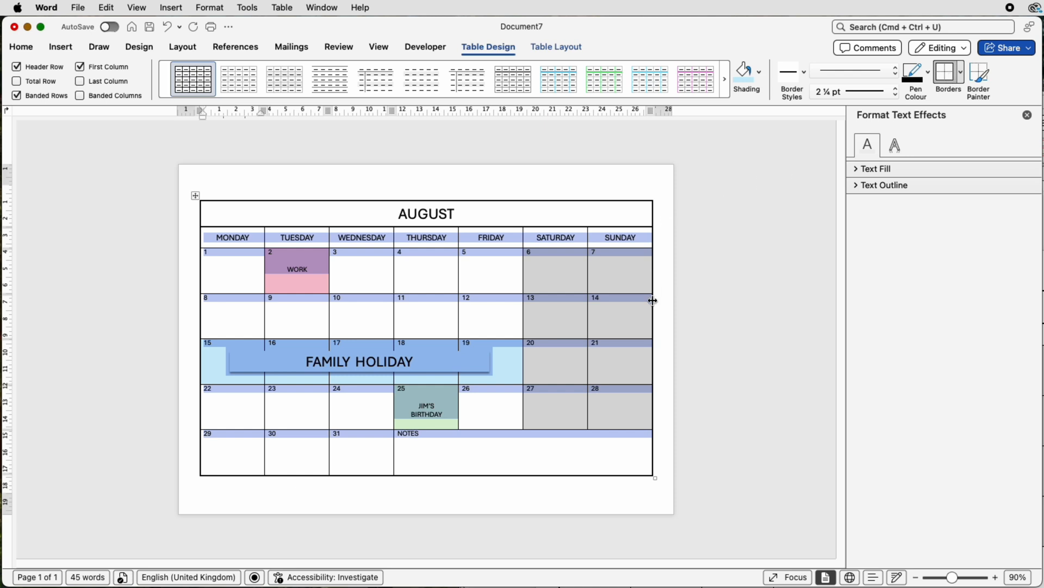
{"action": "mouse_move", "coordinate": [352, 192]}
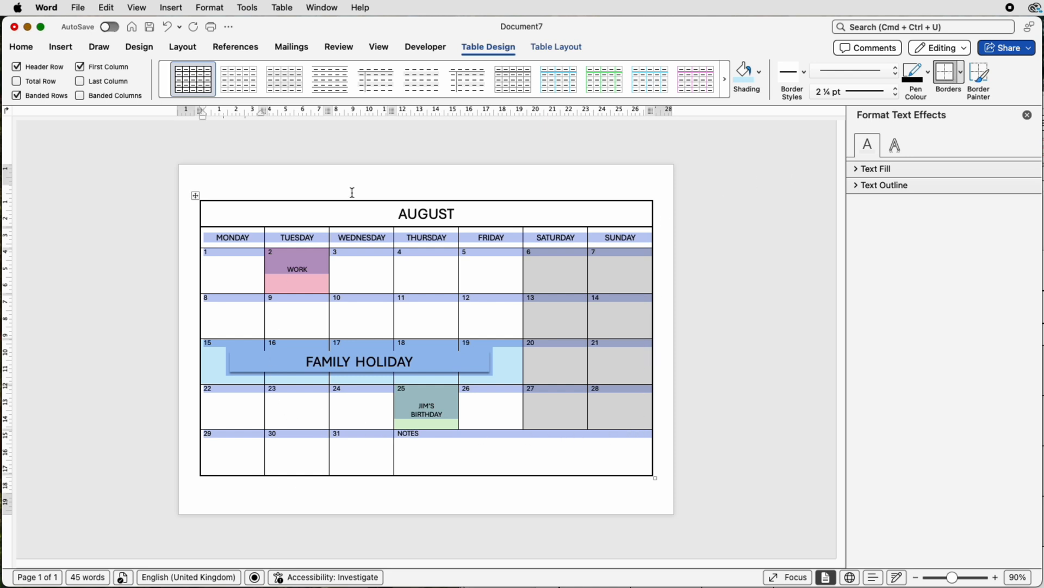
{"action": "left_click", "coordinate": [21, 47]}
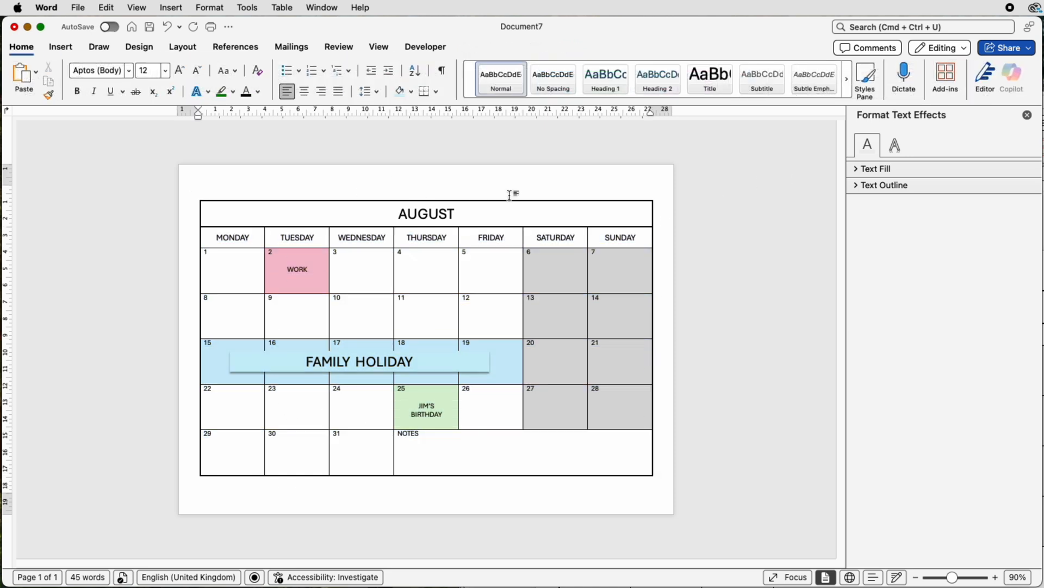
{"action": "mouse_move", "coordinate": [571, 194]}
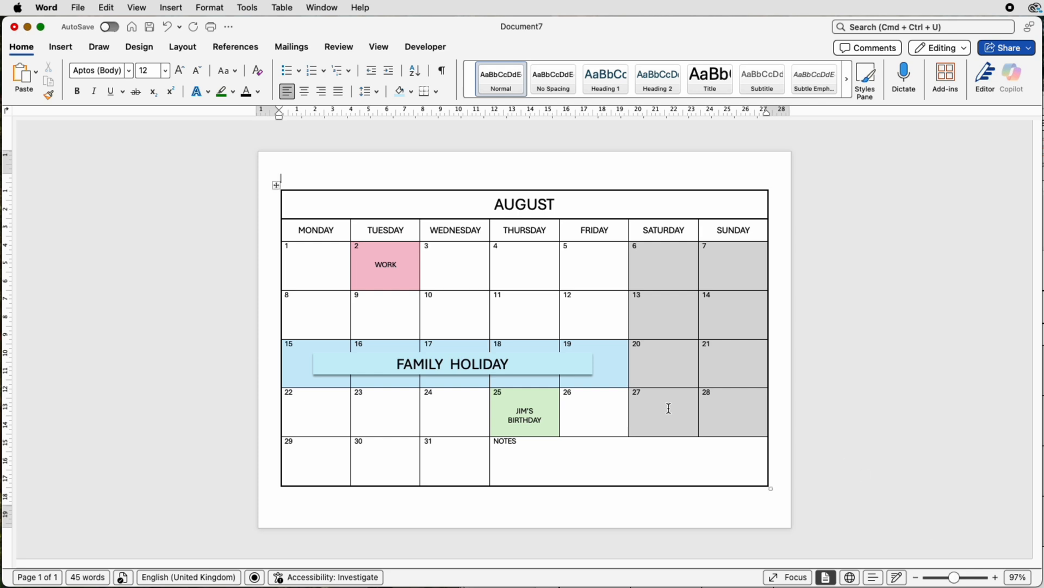
{"action": "mouse_move", "coordinate": [444, 281]}
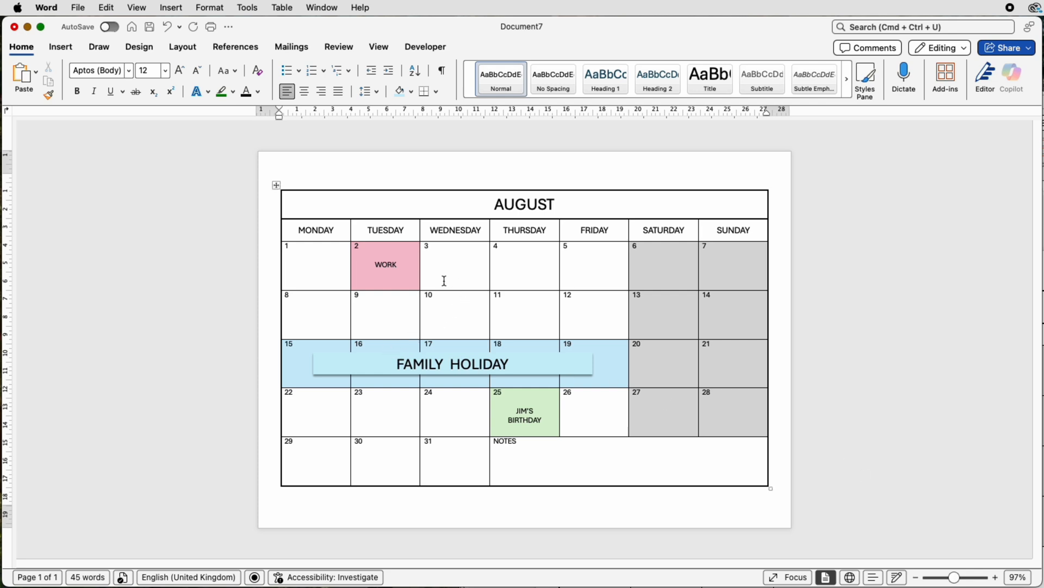
{"action": "mouse_move", "coordinate": [178, 213]}
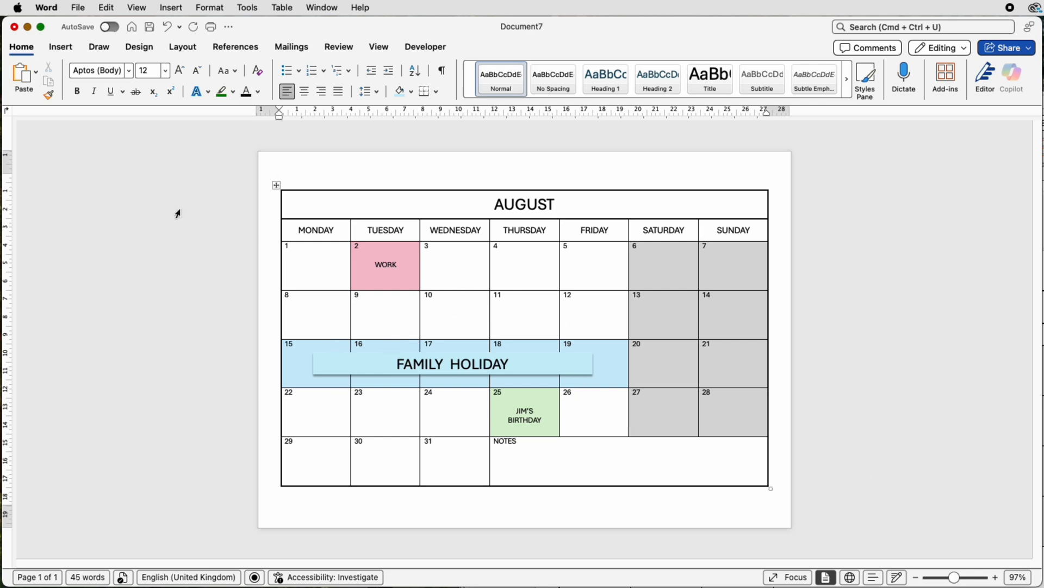
{"action": "left_click", "coordinate": [77, 7]}
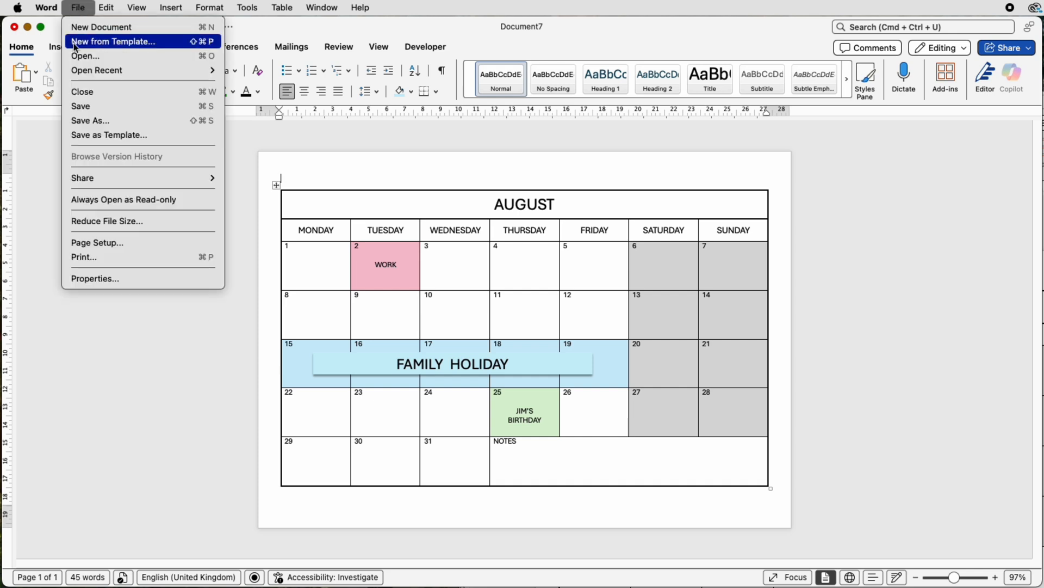
{"action": "mouse_move", "coordinate": [109, 135]}
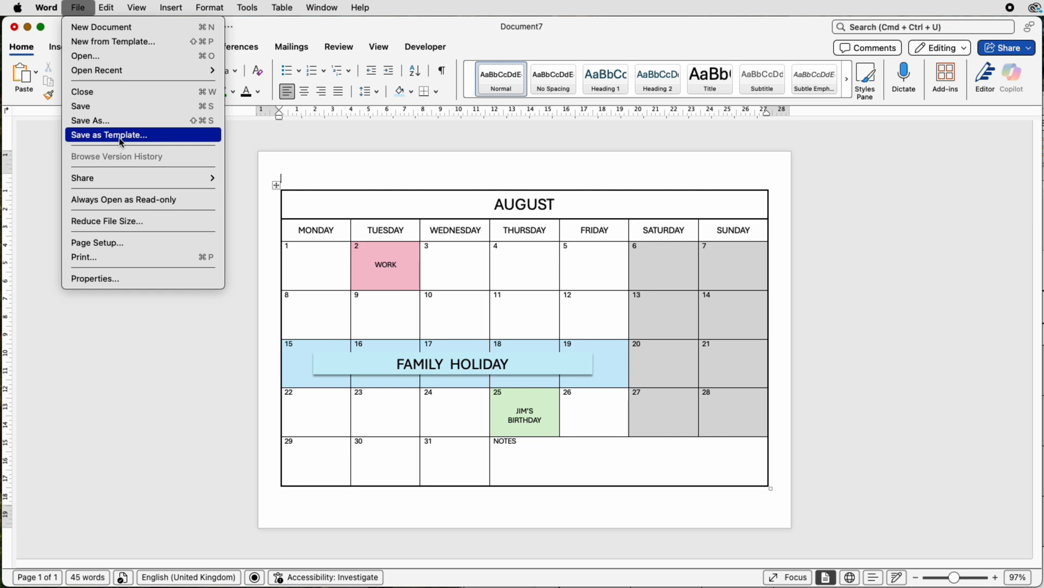
{"action": "left_click", "coordinate": [108, 135]}
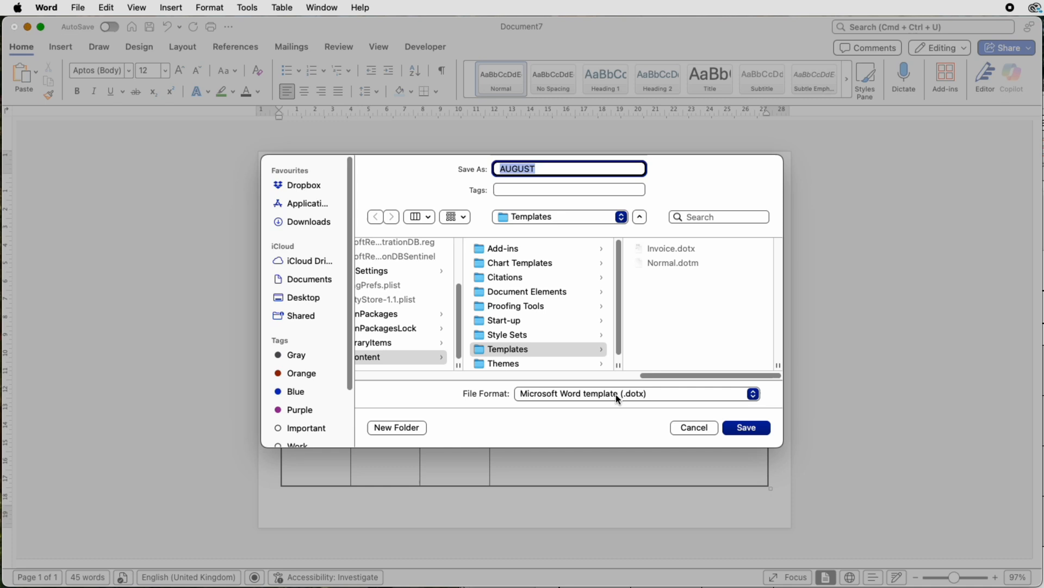
{"action": "mouse_move", "coordinate": [632, 405]}
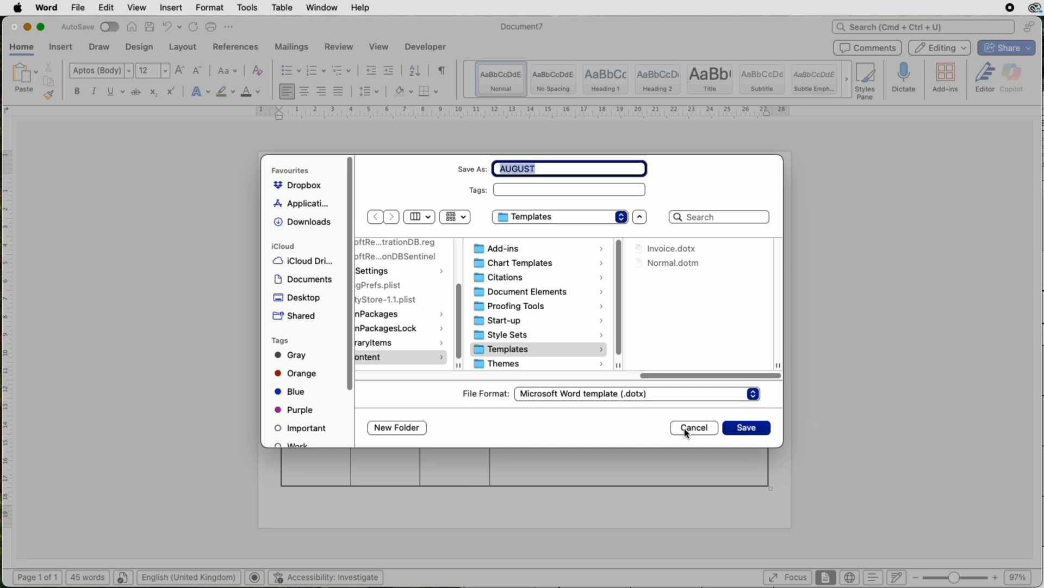
{"action": "left_click", "coordinate": [693, 427]}
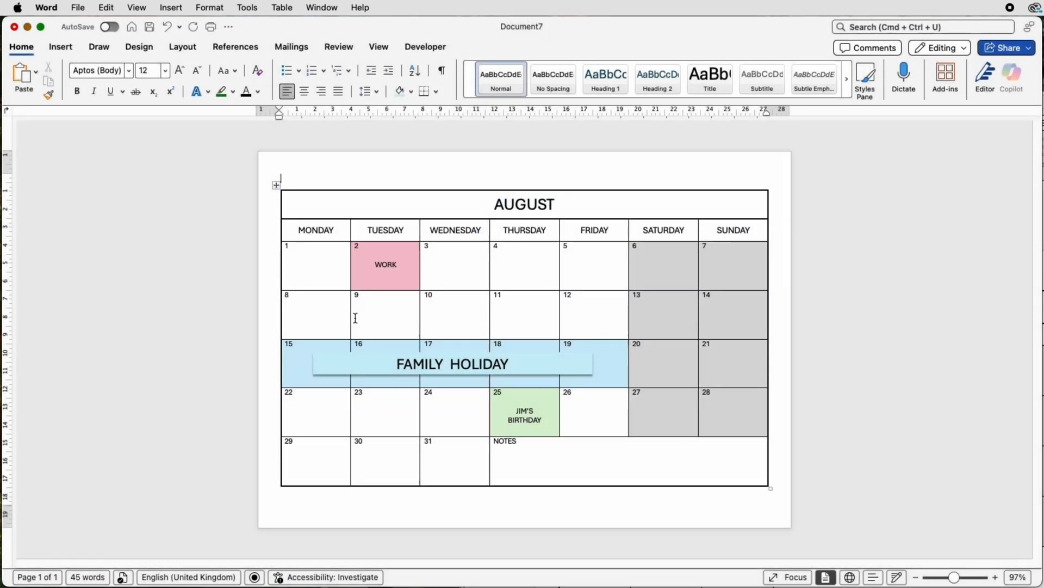